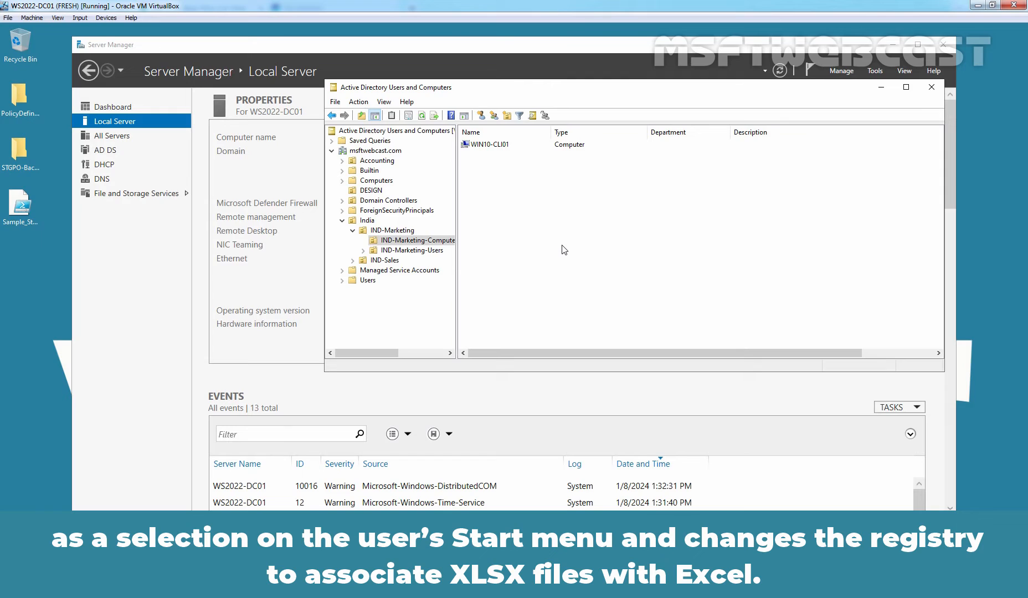
{"action": "mouse_move", "coordinate": [567, 245]}
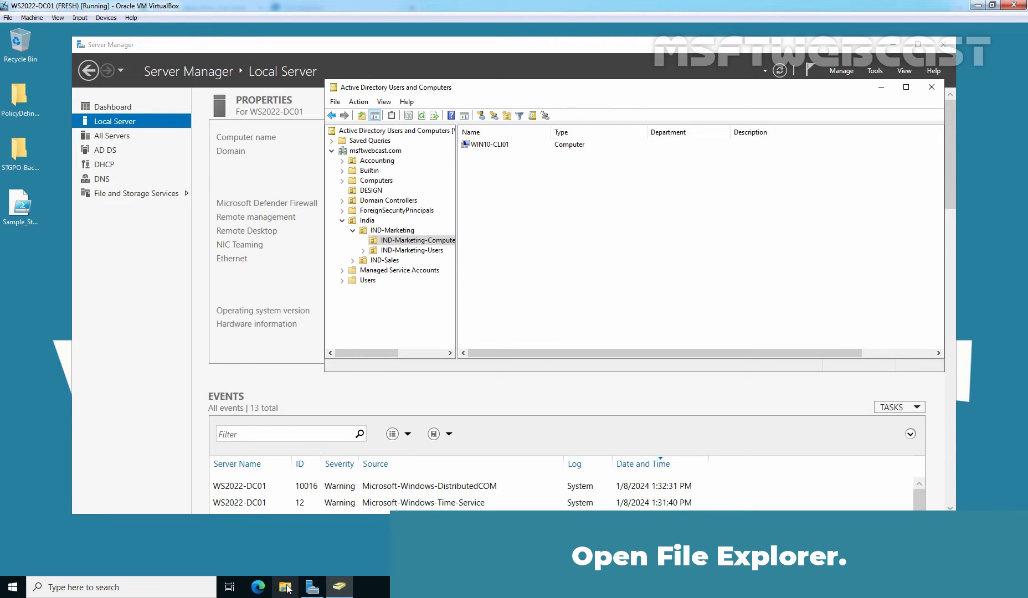
Enable sharing on C:\SoftwarePoint via Advanced Sharing as hidden share SoftwarePoint$.
{"action": "left_click", "coordinate": [285, 587]}
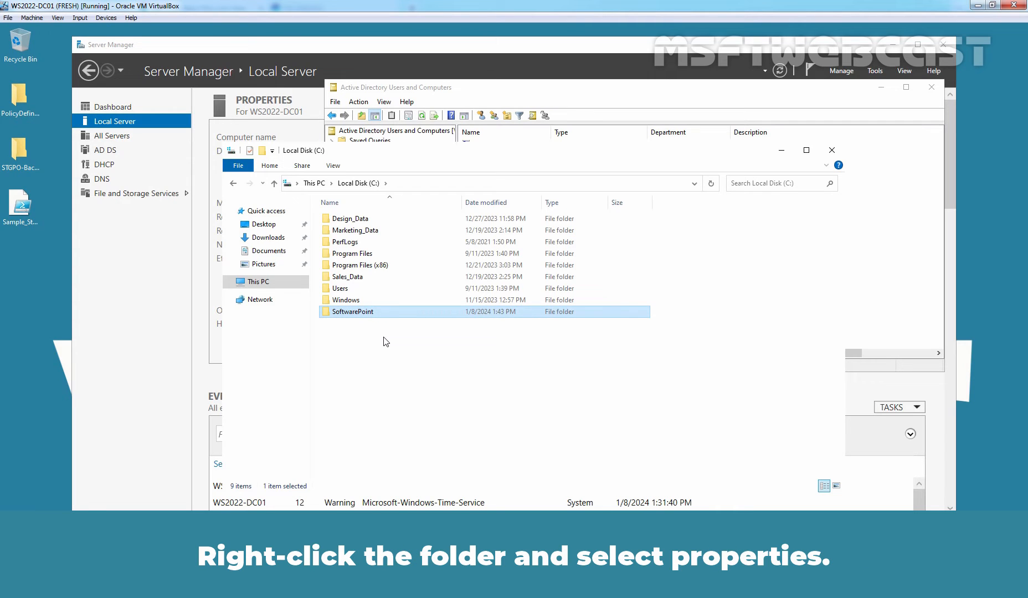
{"action": "right_click", "coordinate": [353, 311]}
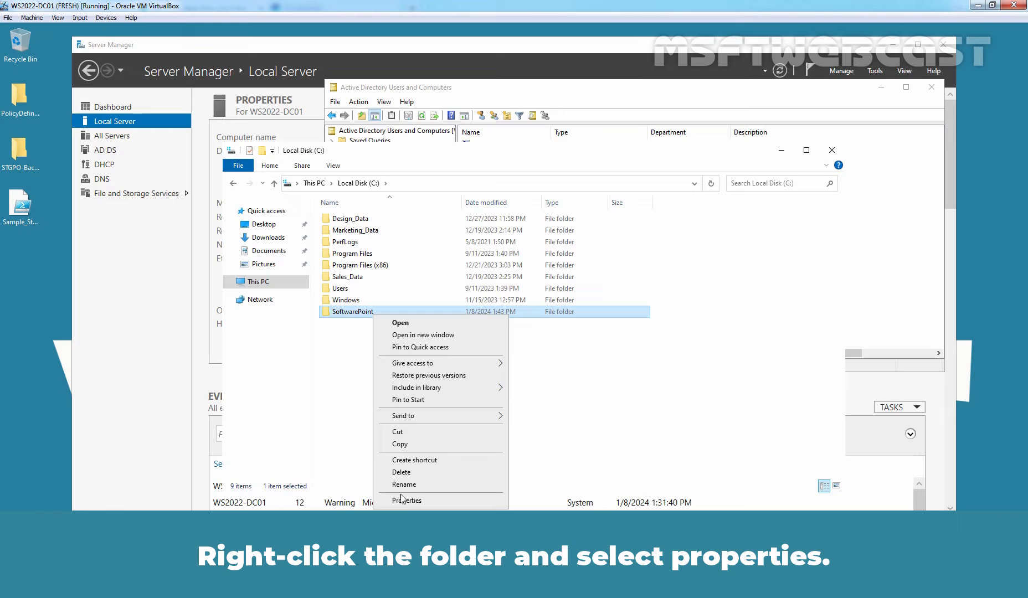
{"action": "left_click", "coordinate": [407, 499]}
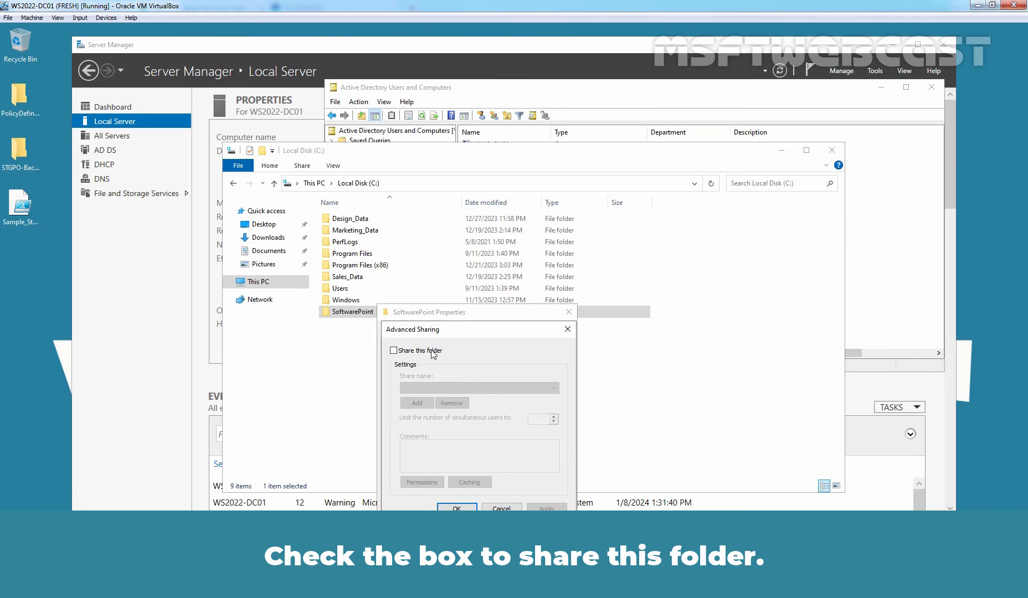
{"action": "left_click", "coordinate": [395, 350]}
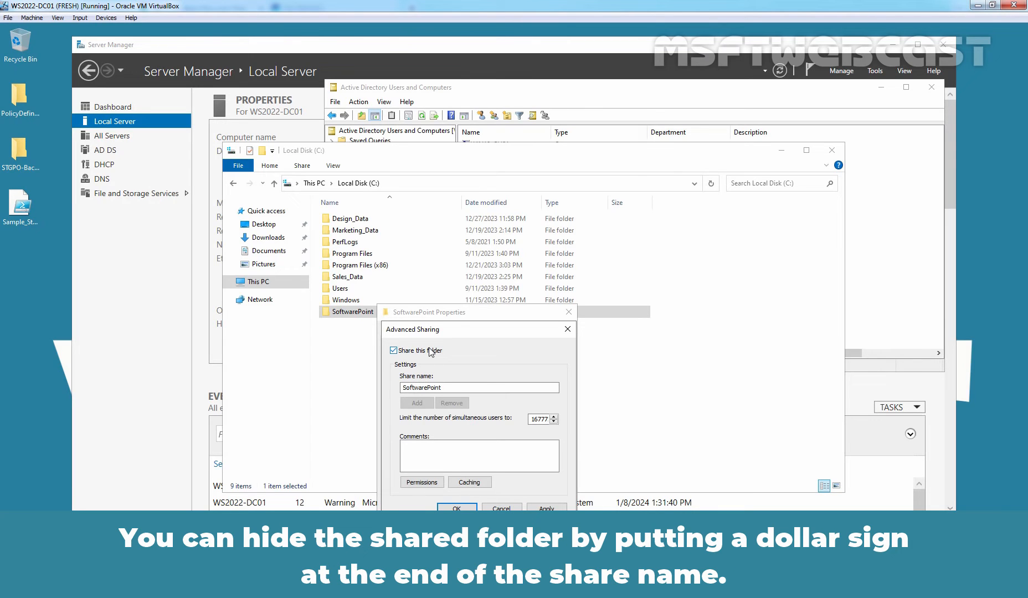
{"action": "left_click", "coordinate": [479, 387]}
{"action": "type", "text": "$"}
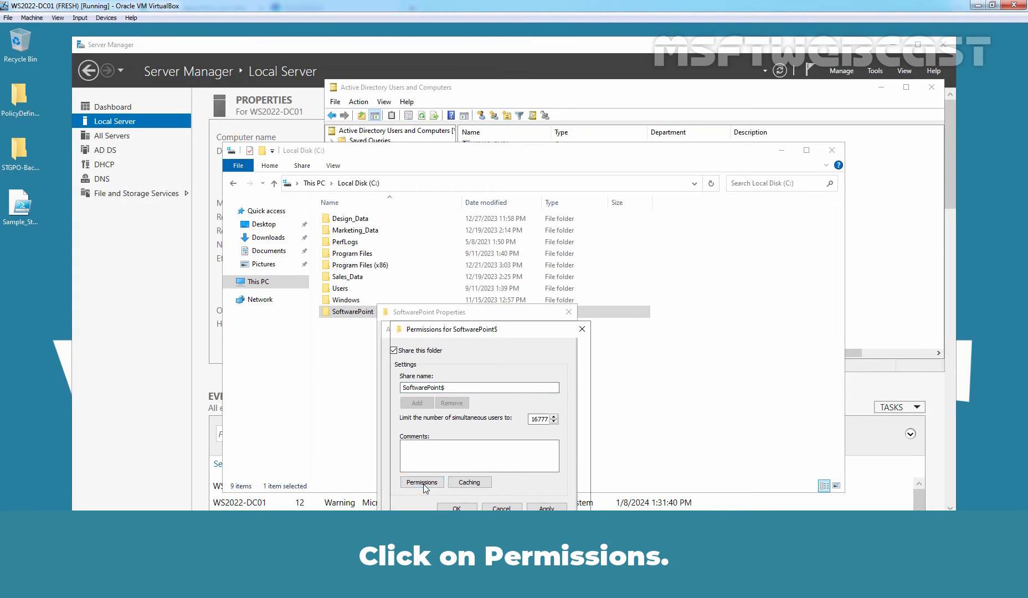
Remove Everyone and add Authenticated Users to the SoftwarePoint$ share permissions.
{"action": "left_click", "coordinate": [422, 481]}
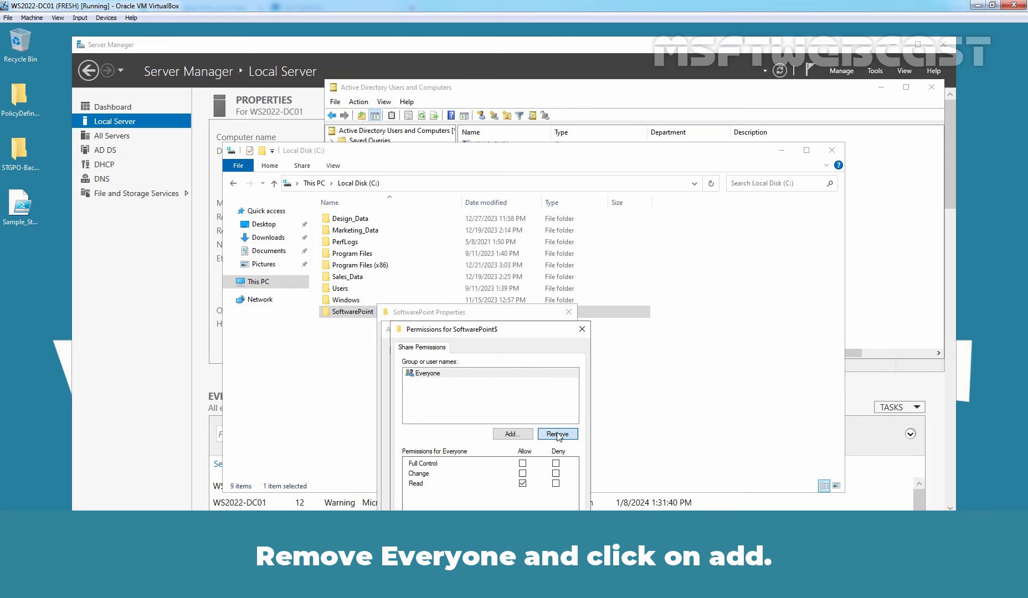
{"action": "left_click", "coordinate": [512, 433]}
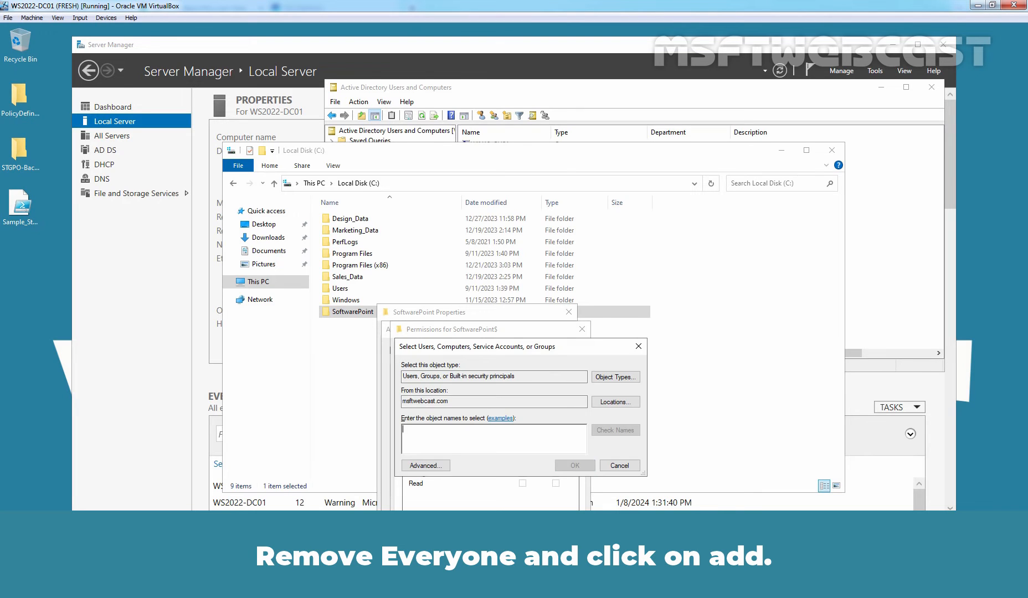
{"action": "type", "text": "authenticate"}
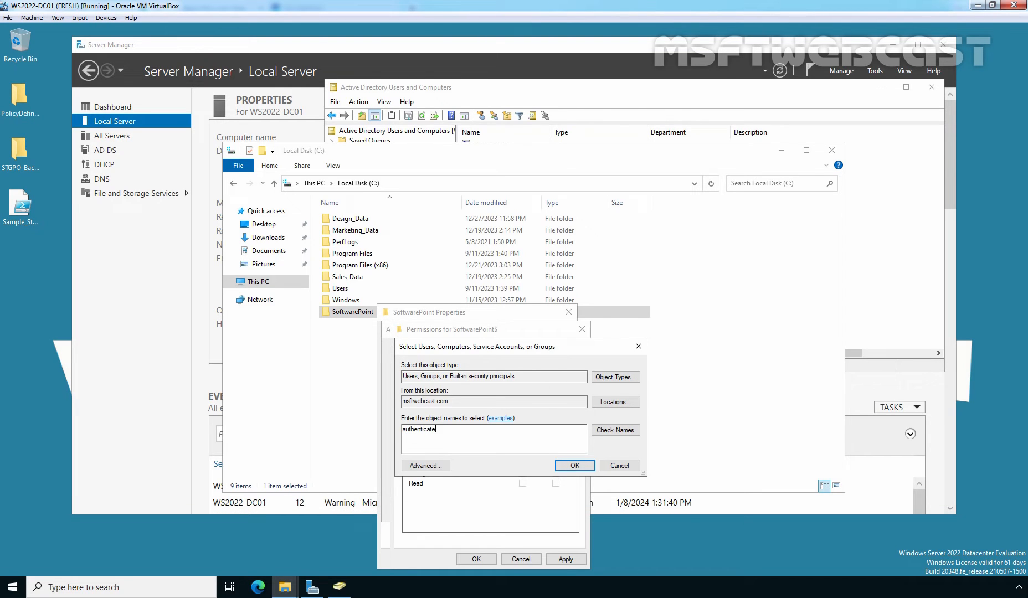
{"action": "left_click", "coordinate": [615, 430]}
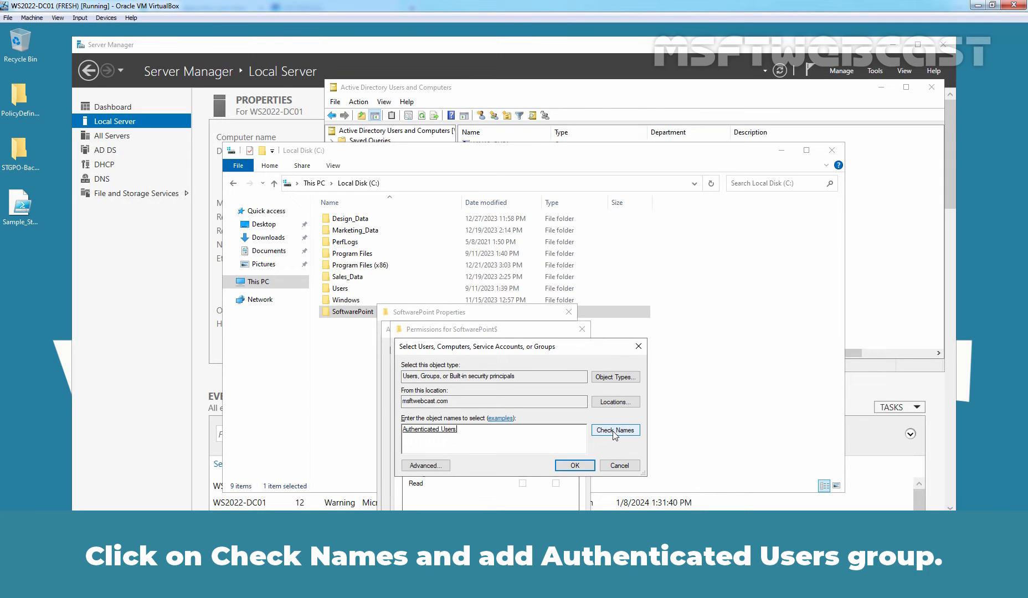
{"action": "mouse_move", "coordinate": [574, 465]}
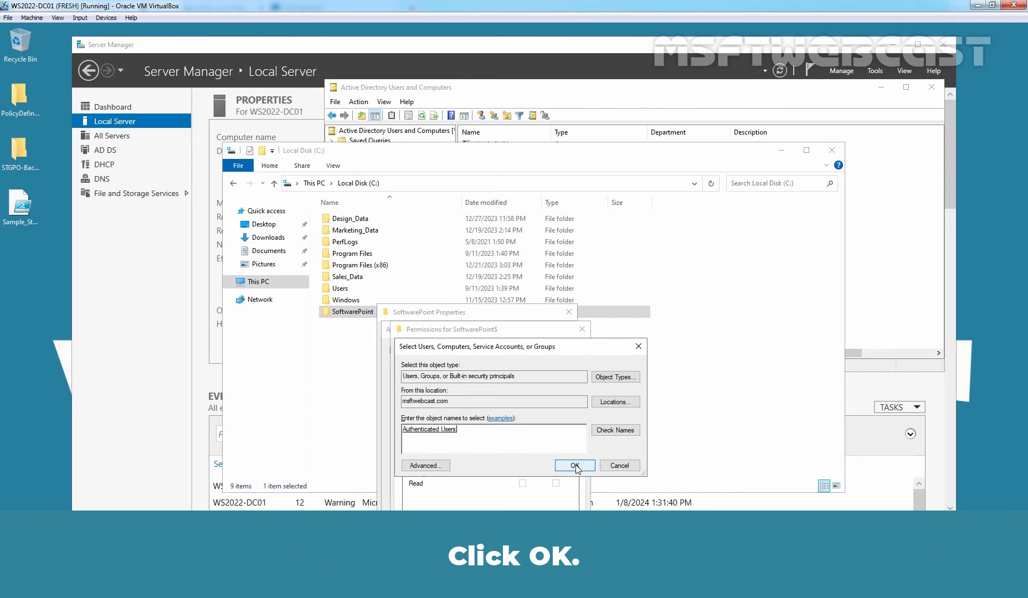
{"action": "left_click", "coordinate": [573, 465]}
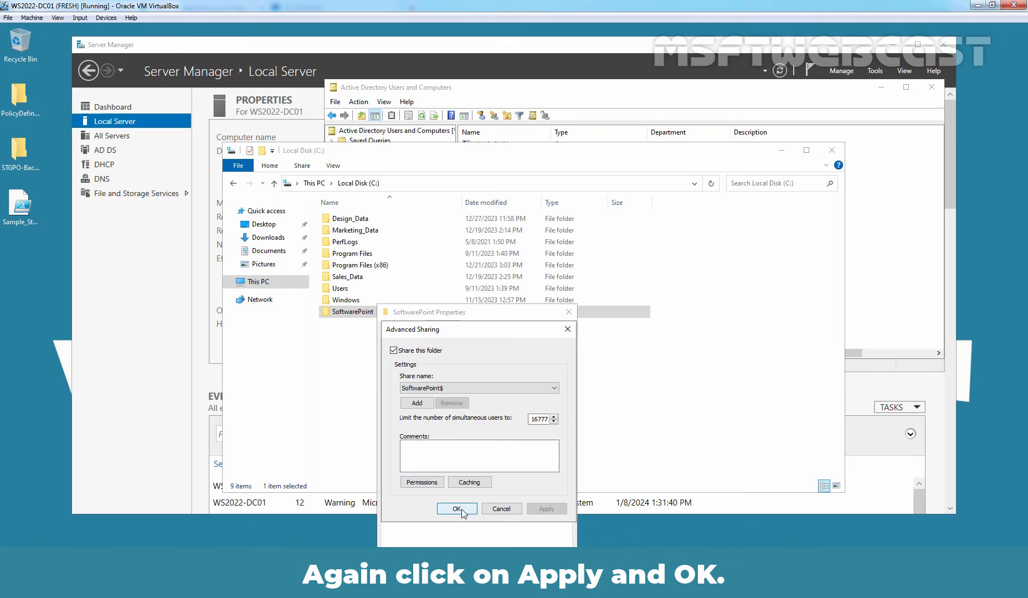
Confirm Advanced Sharing and copy the SoftwarePoint$ network path from the Sharing tab.
{"action": "left_click", "coordinate": [458, 509]}
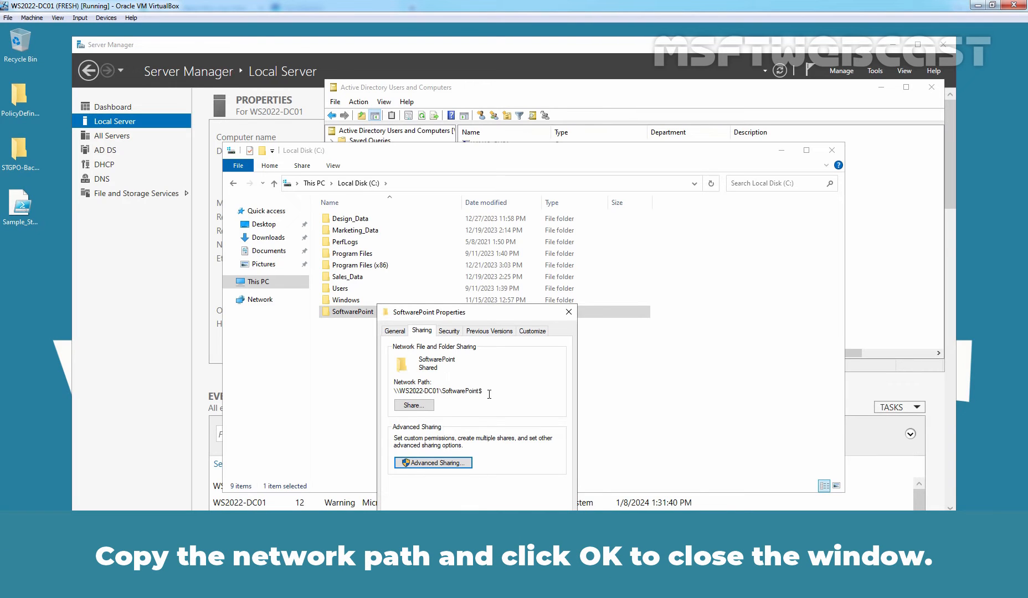
{"action": "triple_click", "coordinate": [436, 391]}
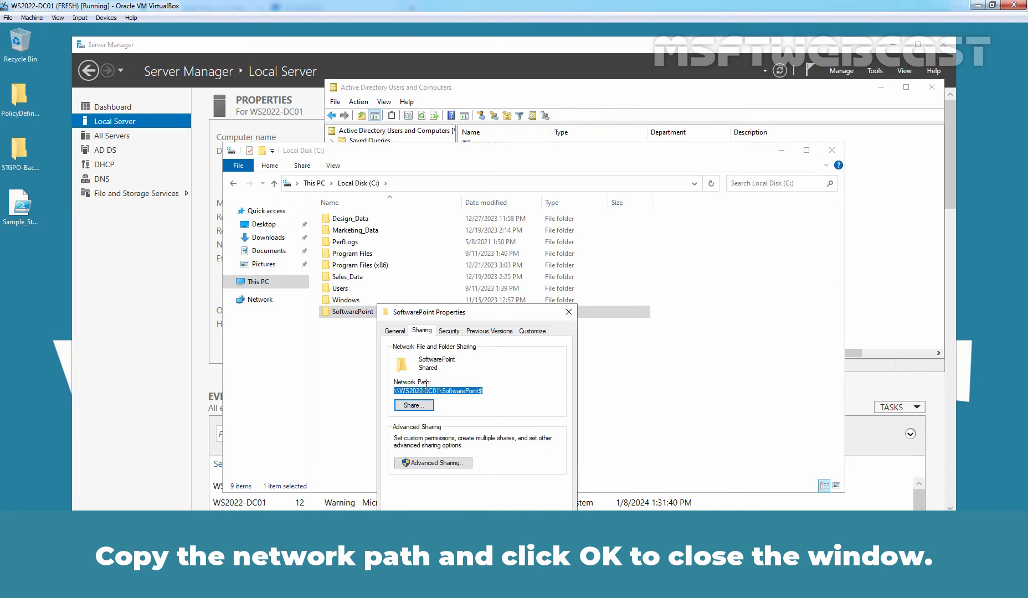
{"action": "right_click", "coordinate": [437, 391]}
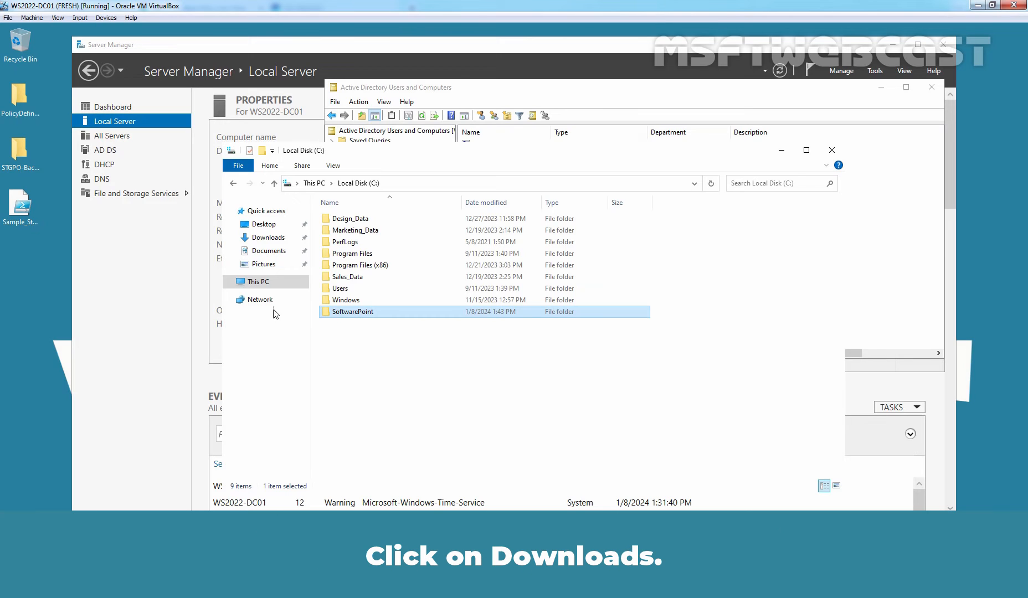
Copy the Chrome enterprise MSI from Downloads into C:\SoftwarePoint and close the windows.
{"action": "left_click", "coordinate": [268, 237]}
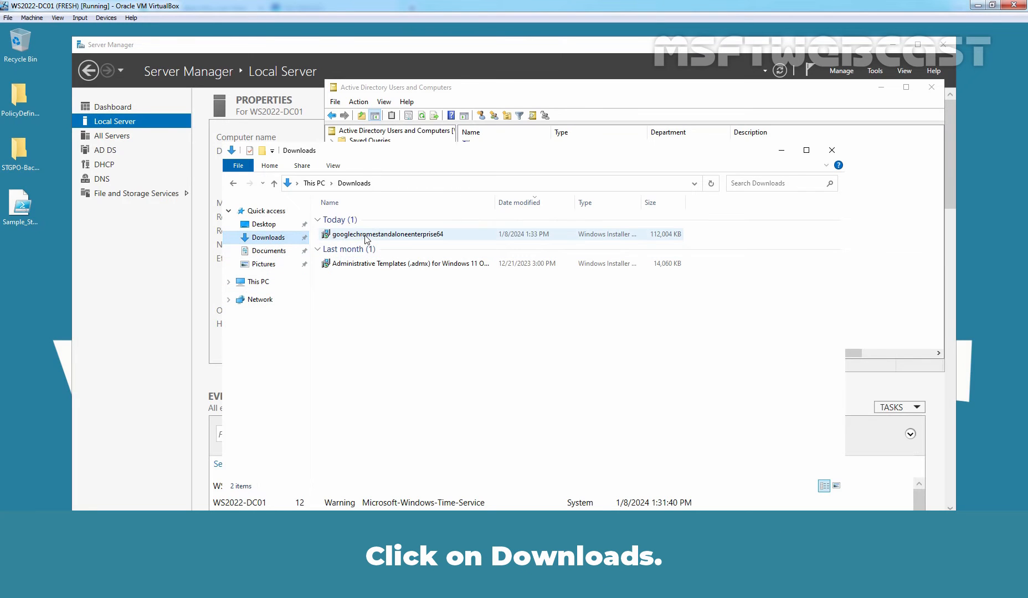
{"action": "right_click", "coordinate": [386, 234]}
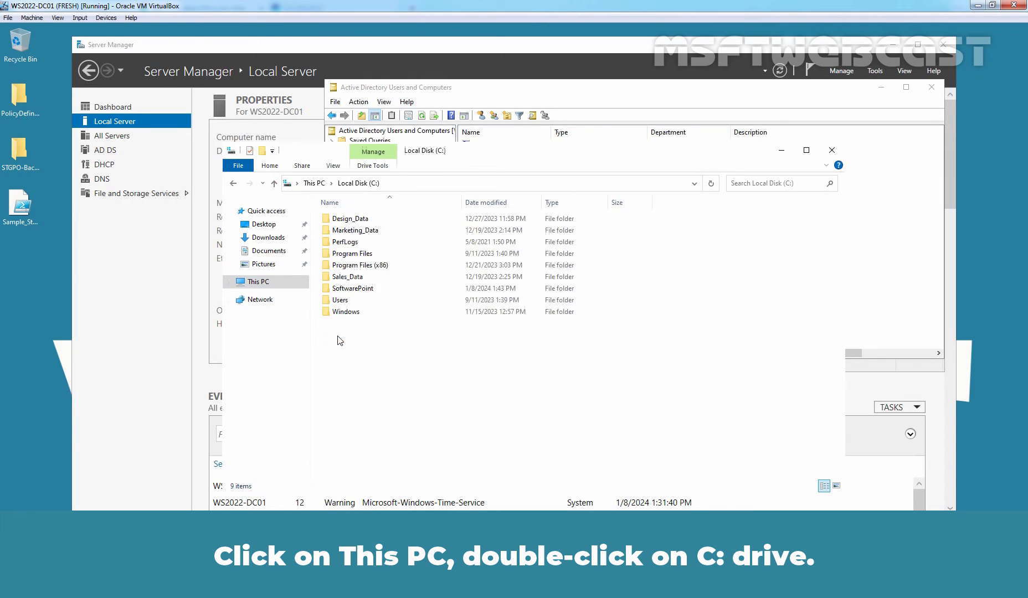
{"action": "left_click", "coordinate": [350, 276]}
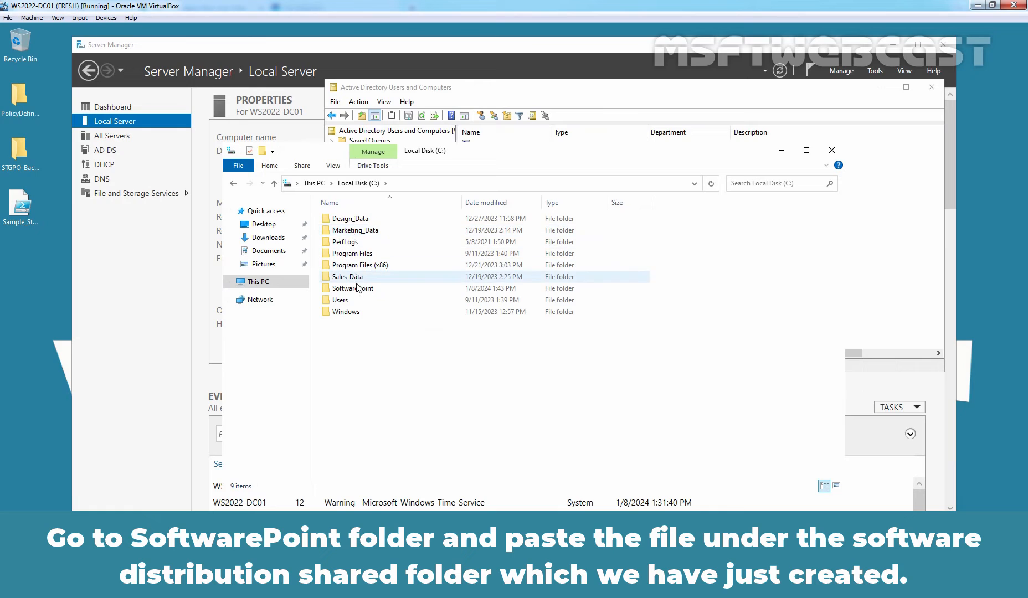
{"action": "double_click", "coordinate": [354, 288]}
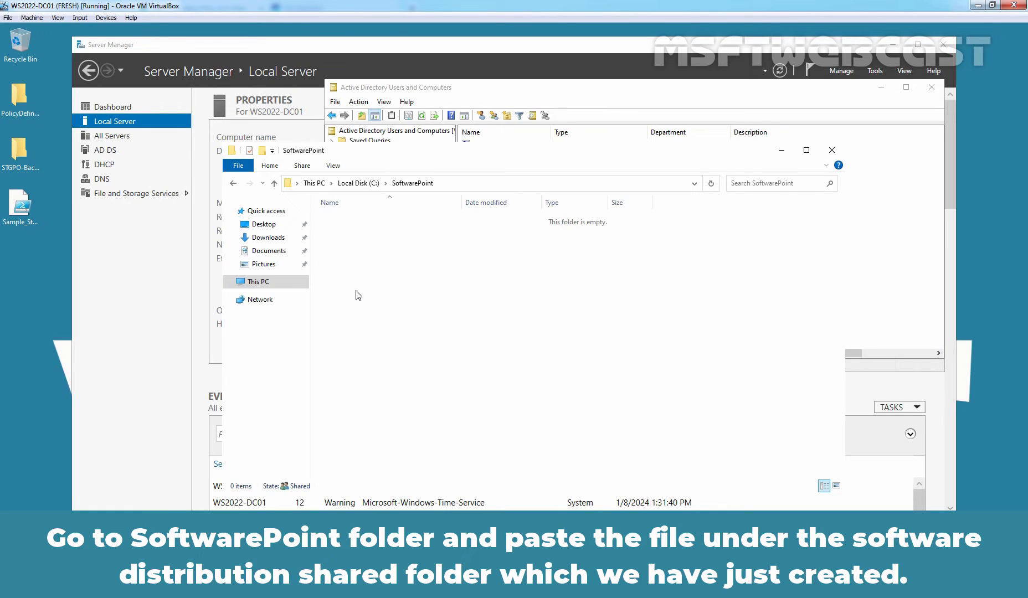
{"action": "right_click", "coordinate": [358, 295]}
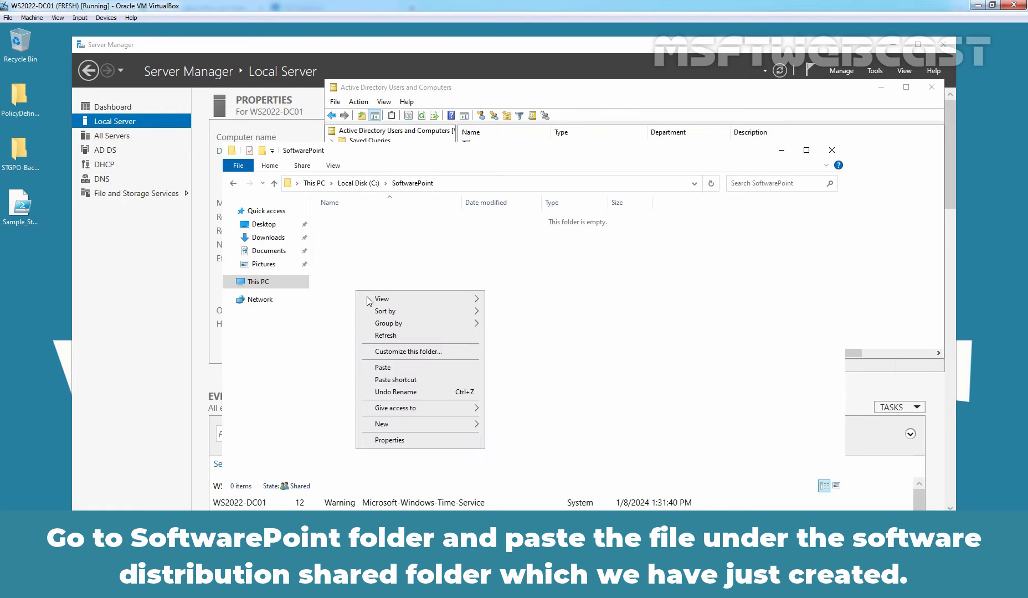
{"action": "left_click", "coordinate": [383, 368]}
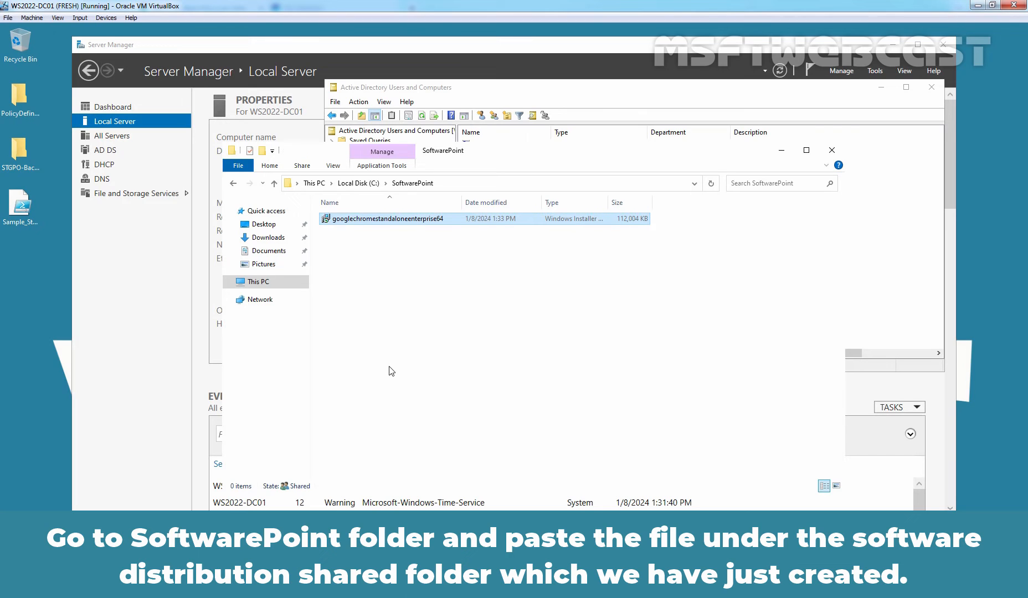
{"action": "left_click", "coordinate": [390, 218]}
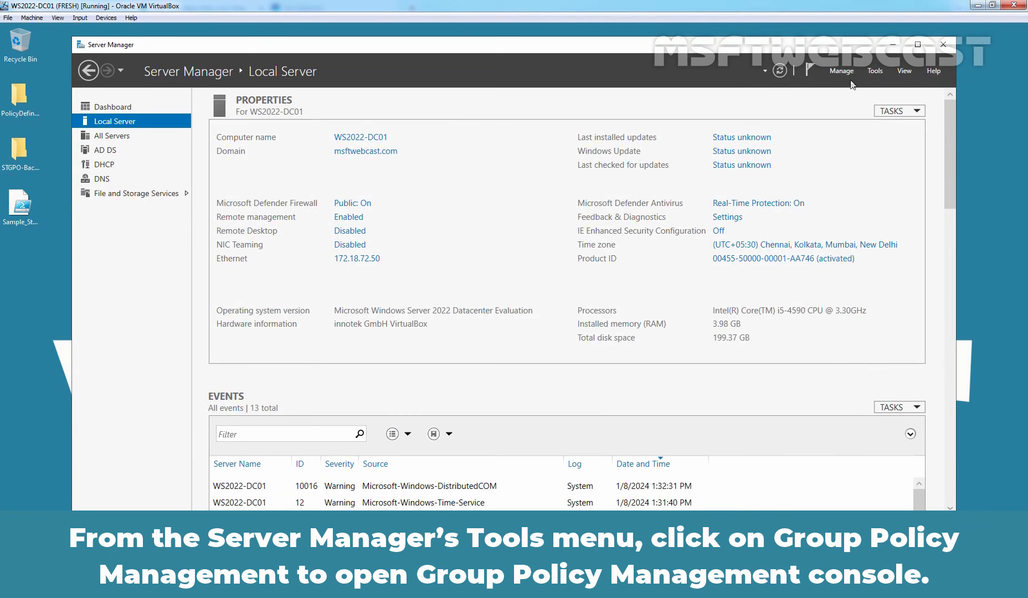
Create a new GPO named Software Deployment Google Chrome GPO under Group Policy Objects.
{"action": "left_click", "coordinate": [875, 71]}
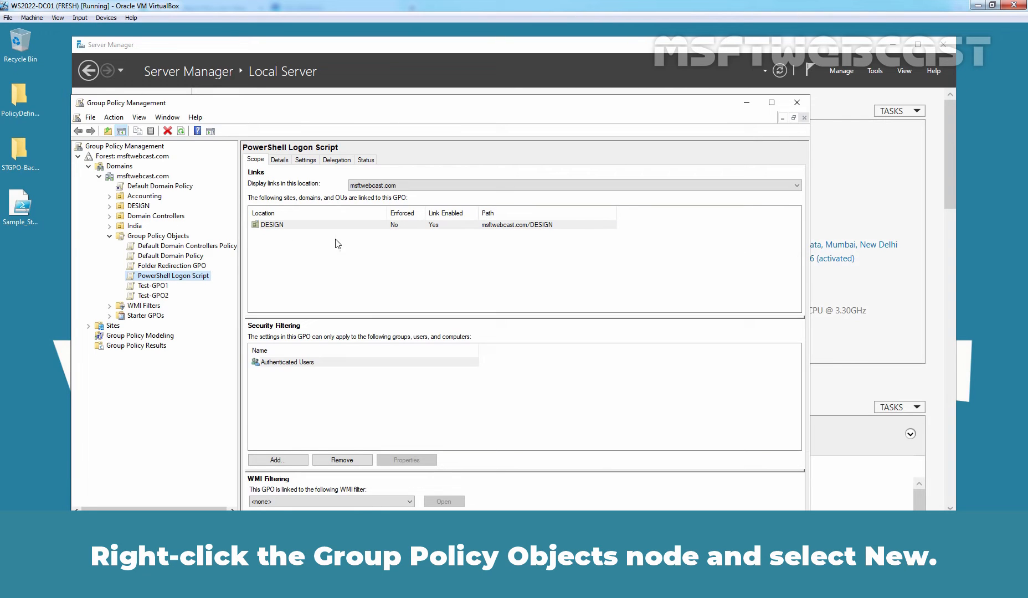
{"action": "right_click", "coordinate": [160, 236]}
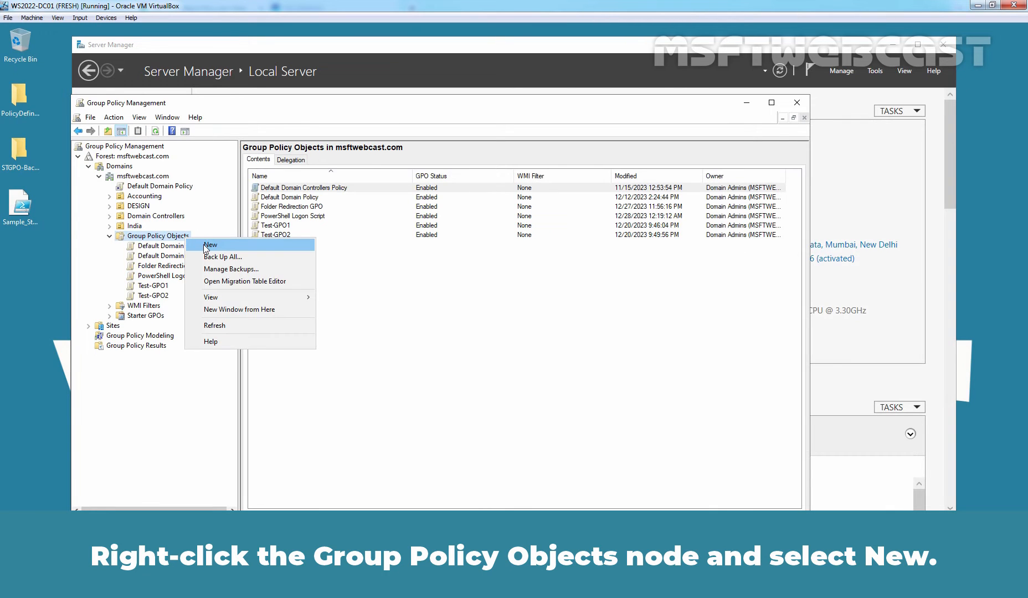
{"action": "left_click", "coordinate": [209, 245]}
{"action": "type", "text": "Software Deploy"}
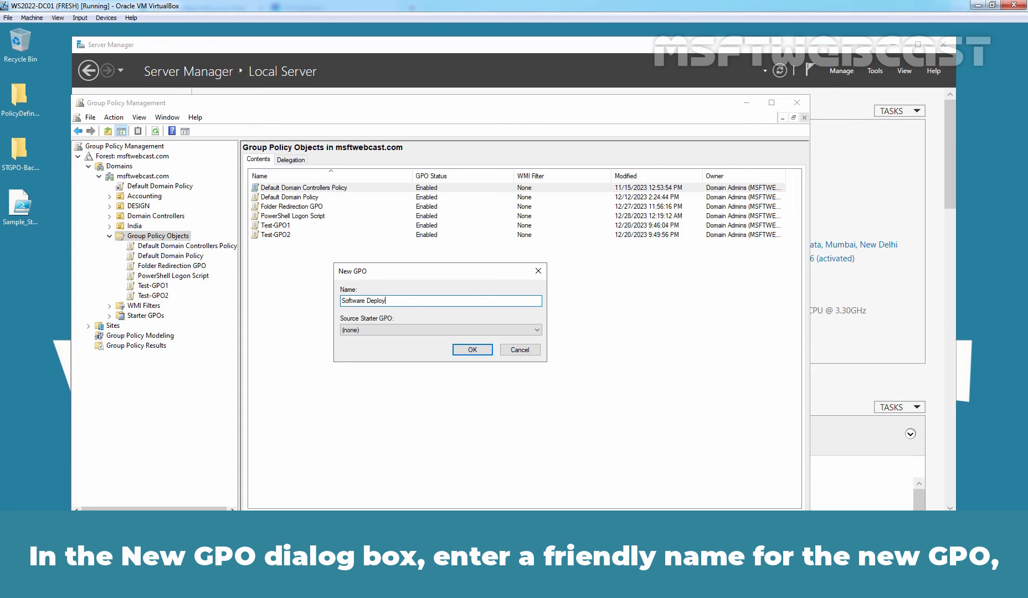
{"action": "type", "text": "ment Googl"}
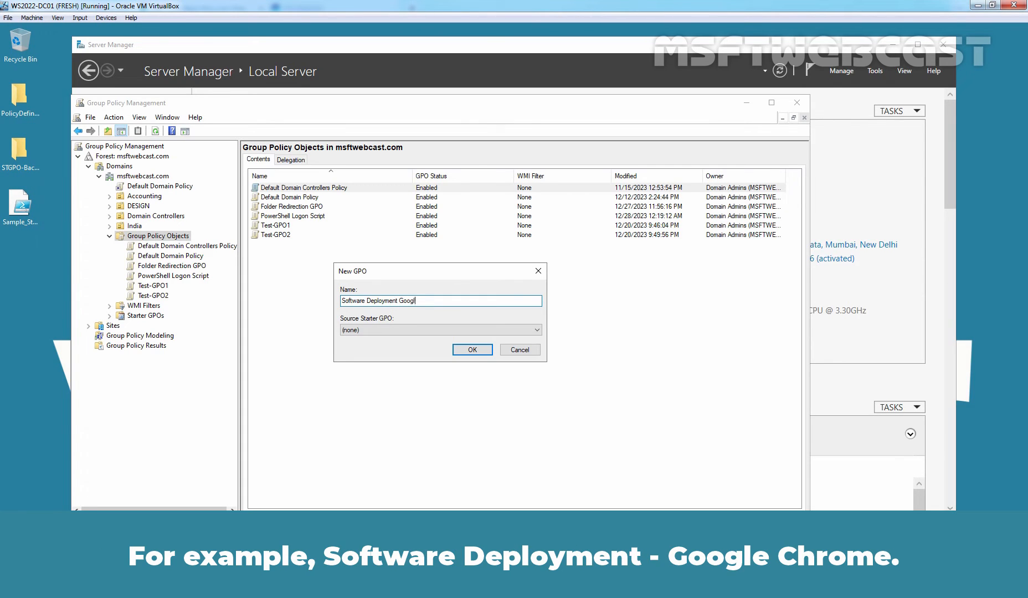
{"action": "type", "text": "le Chrome"}
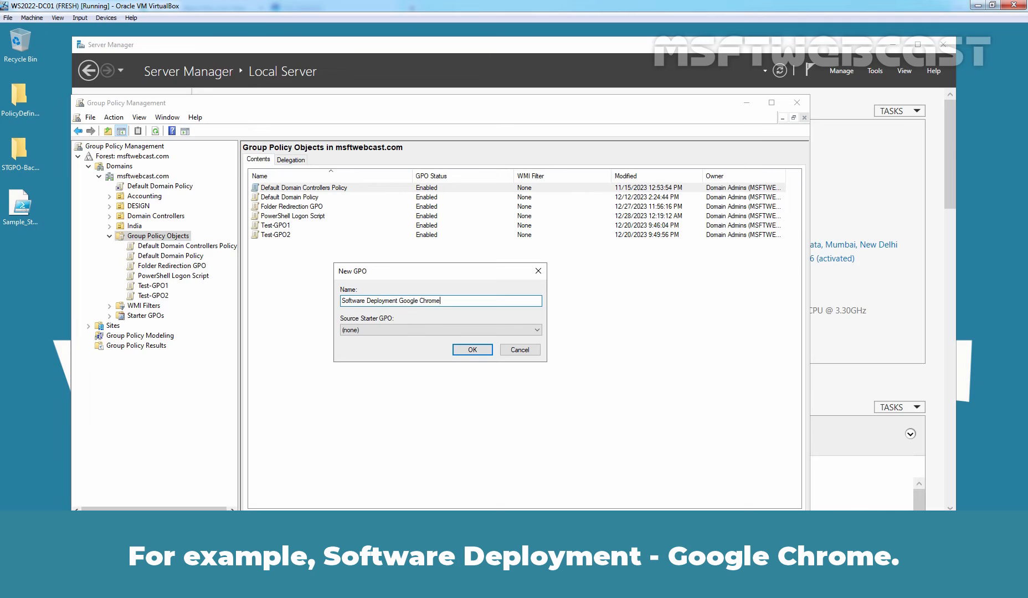
{"action": "type", "text": "GPO"}
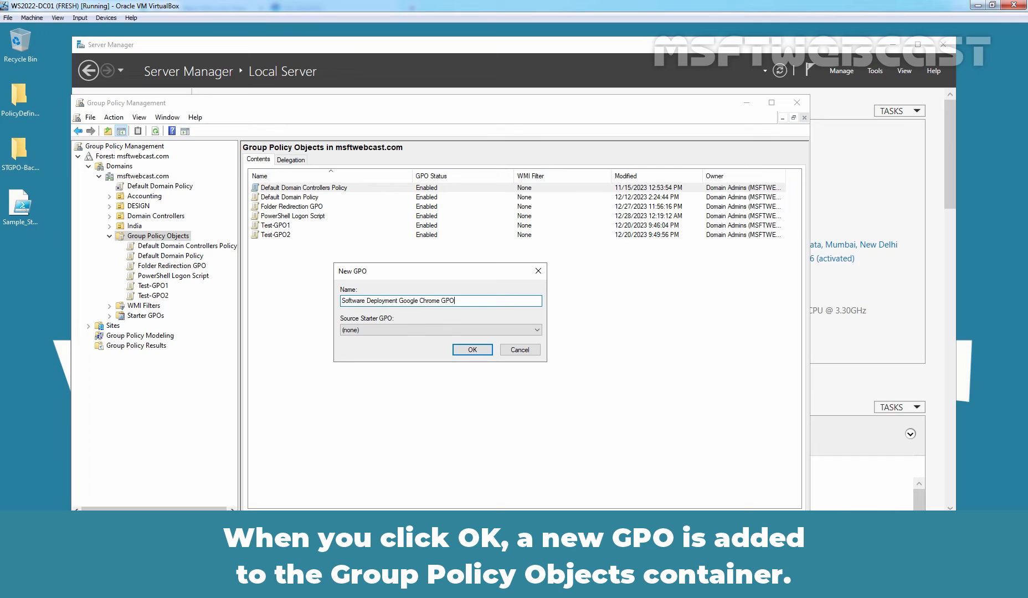
{"action": "left_click", "coordinate": [471, 350]}
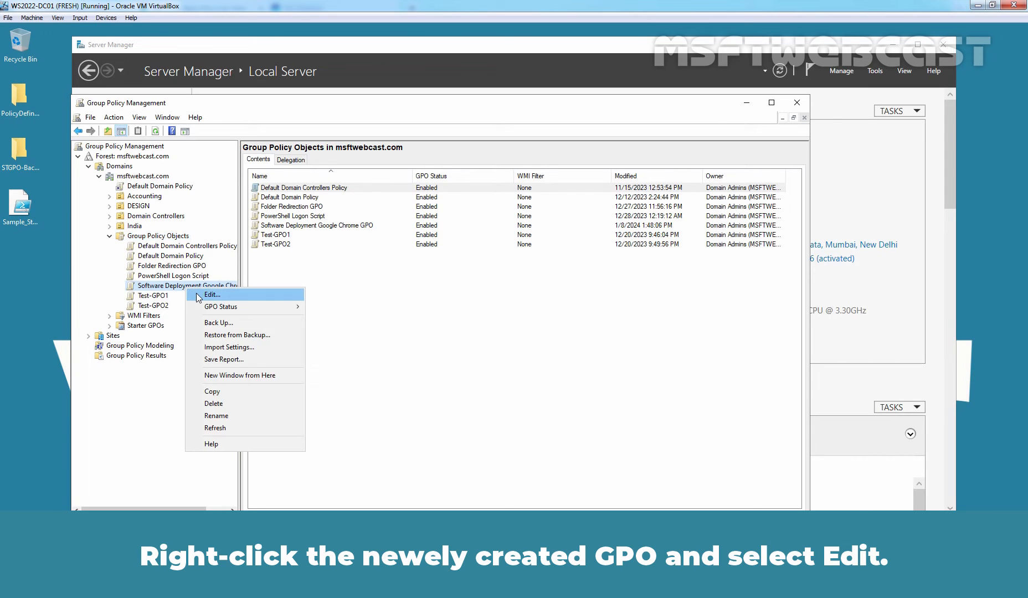
Edit the GPO and expand Computer Configuration > Policies > Software Settings to Software installation.
{"action": "left_click", "coordinate": [211, 295]}
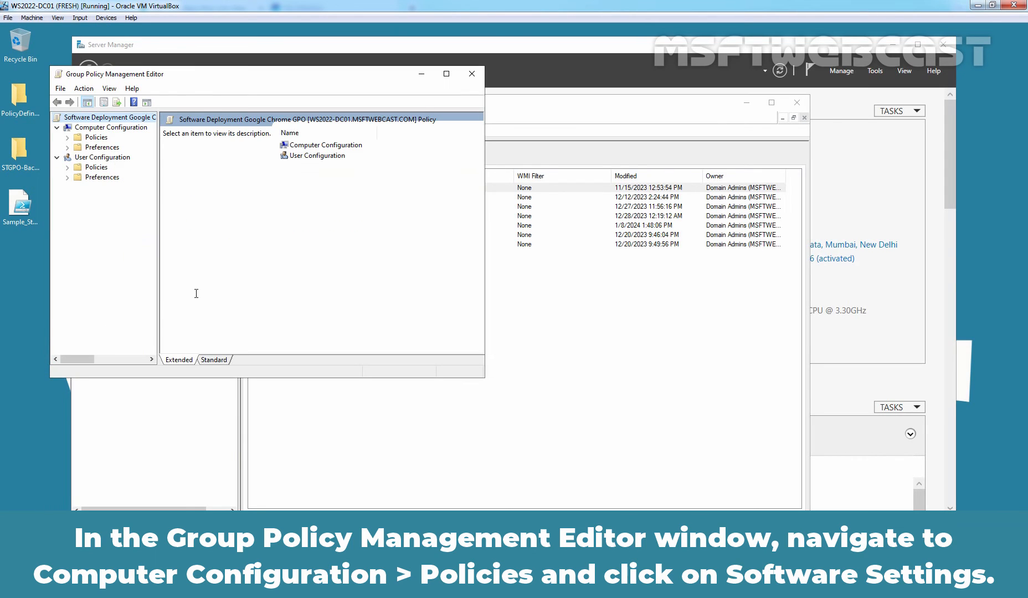
{"action": "left_click", "coordinate": [446, 73]}
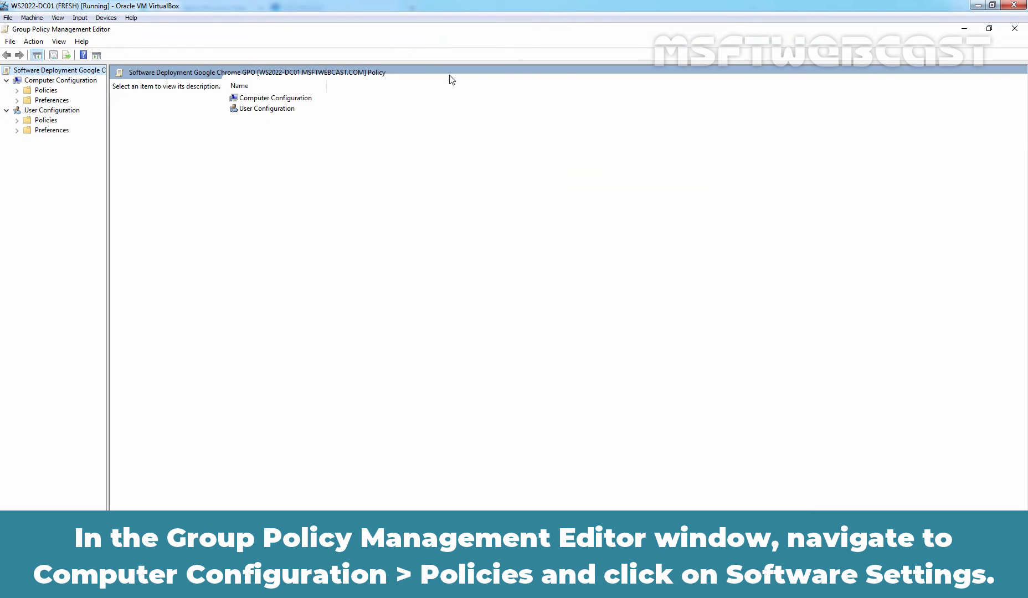
{"action": "left_click", "coordinate": [62, 80]}
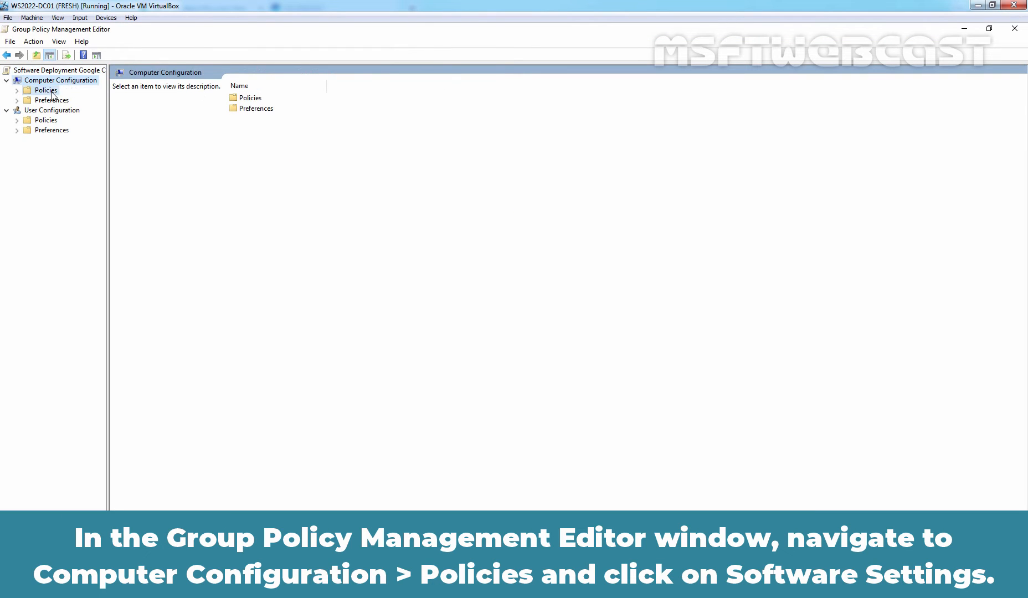
{"action": "left_click", "coordinate": [45, 89]}
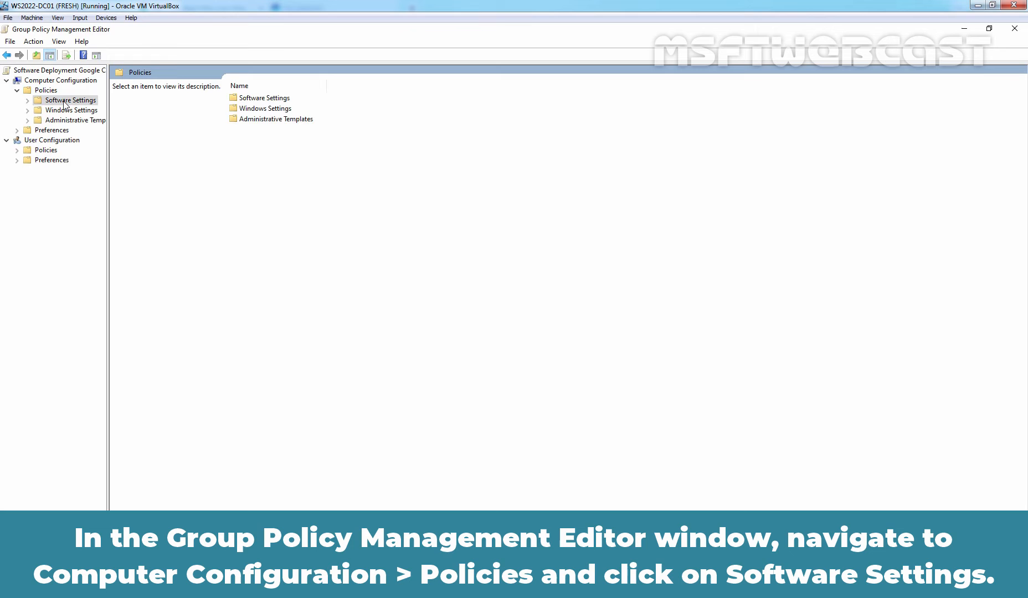
{"action": "left_click", "coordinate": [70, 99]}
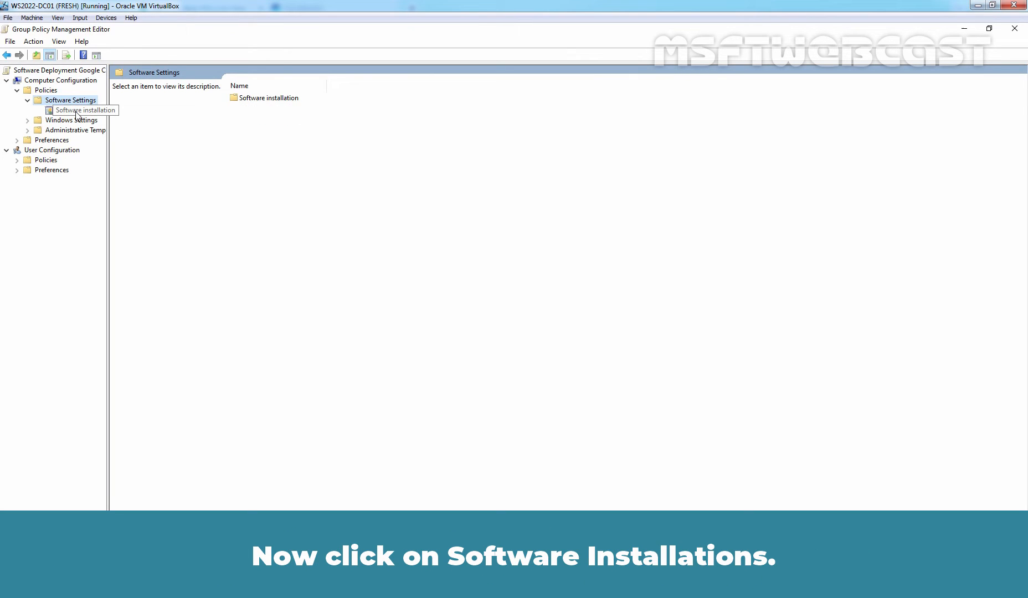
{"action": "left_click", "coordinate": [85, 110]}
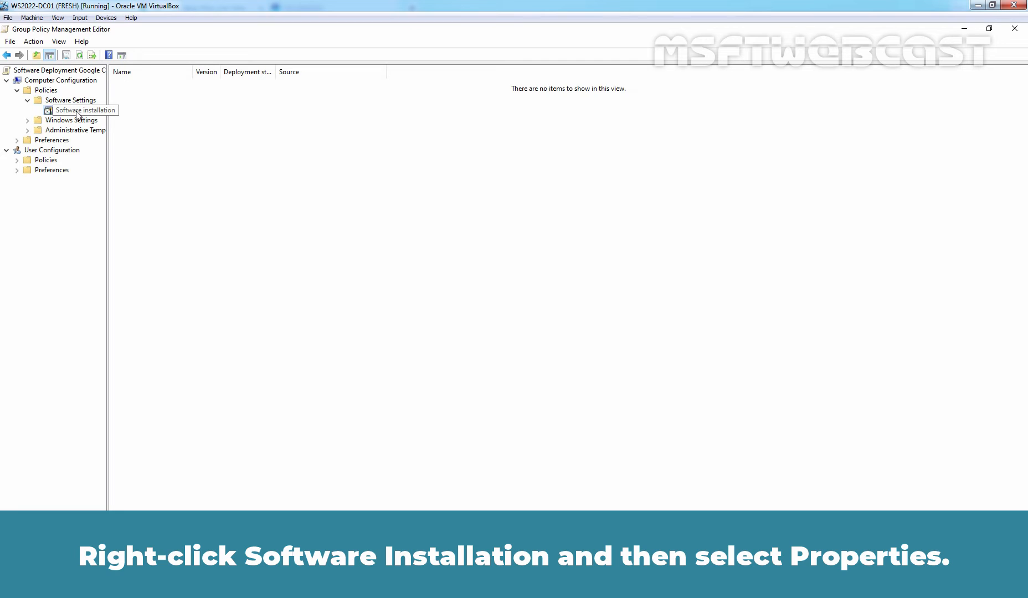
{"action": "right_click", "coordinate": [82, 110]}
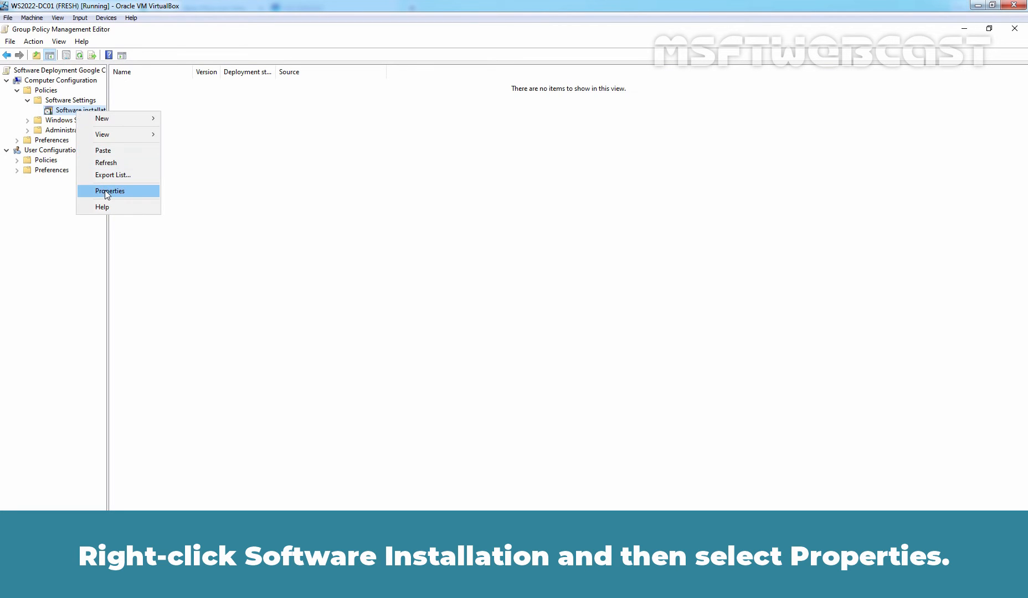
Set Software installation's default package location to \\ws2022-dc01\softwarepoint$ and apply it.
{"action": "left_click", "coordinate": [110, 191]}
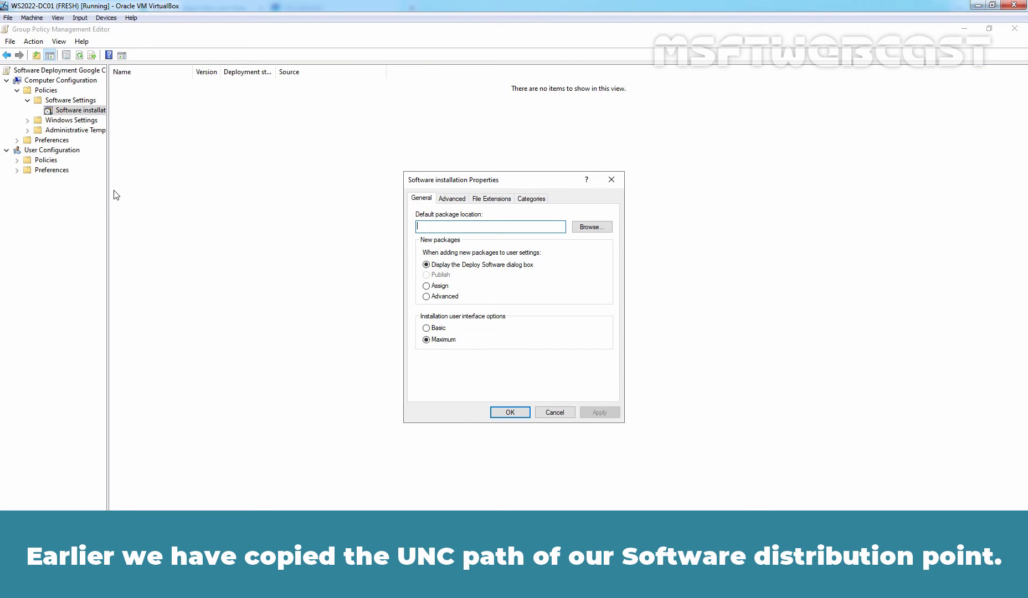
{"action": "type", "text": "\\\\ws2022-dc01\\softwarepoint$"}
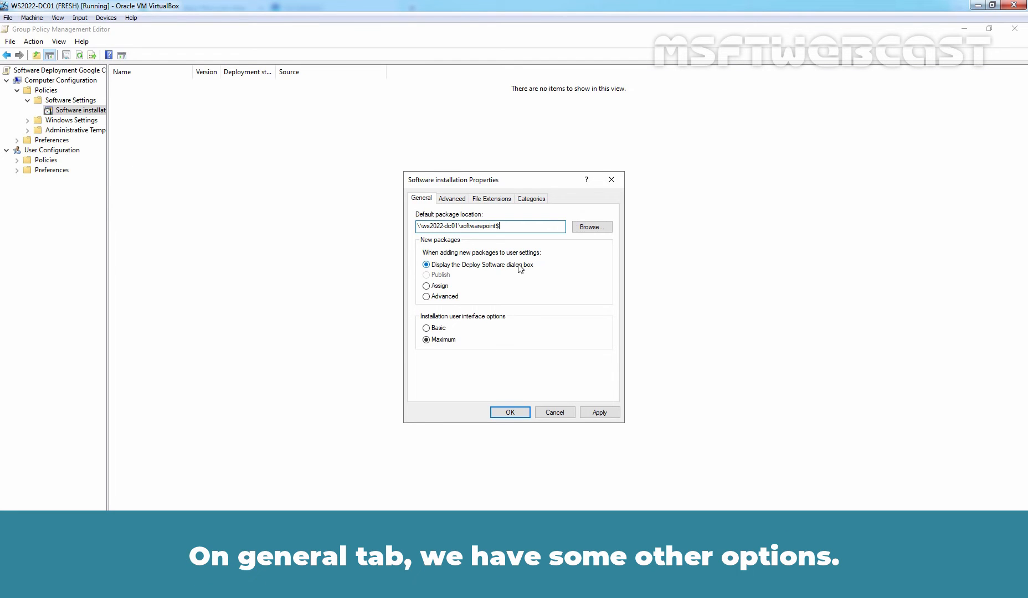
{"action": "mouse_move", "coordinate": [515, 270]}
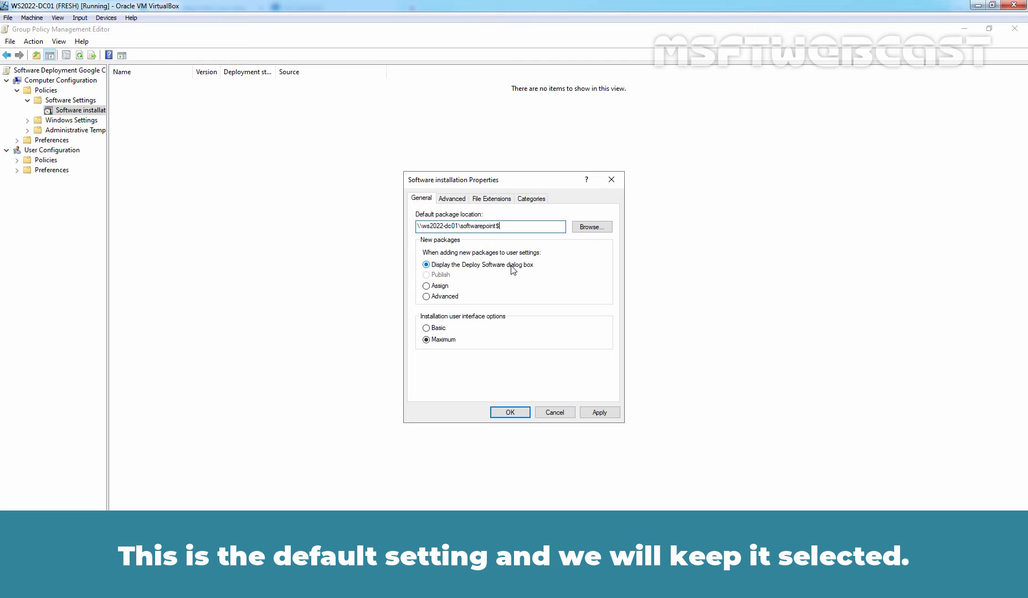
{"action": "mouse_move", "coordinate": [477, 348]}
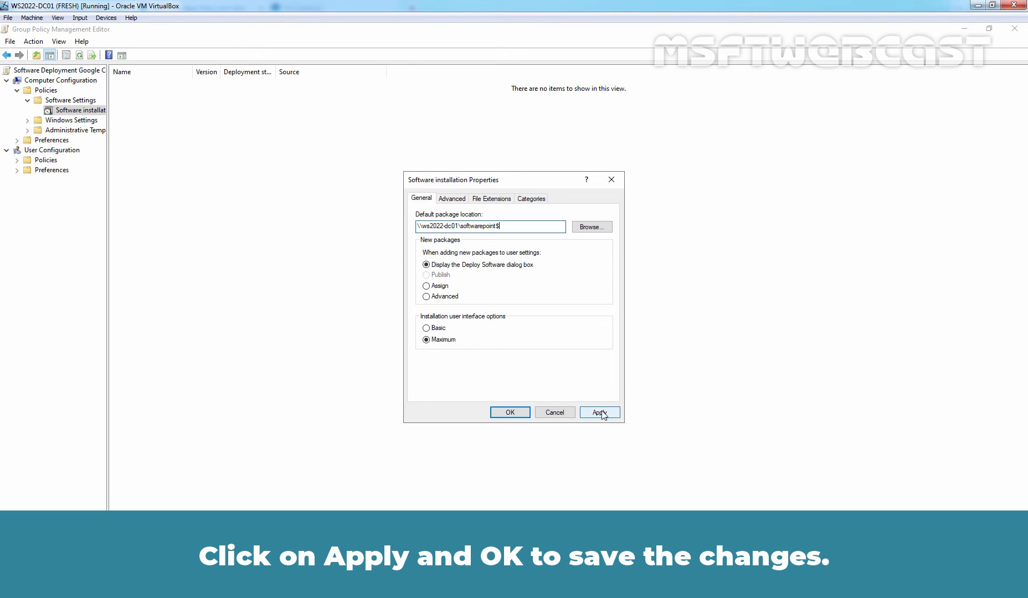
{"action": "left_click", "coordinate": [598, 412]}
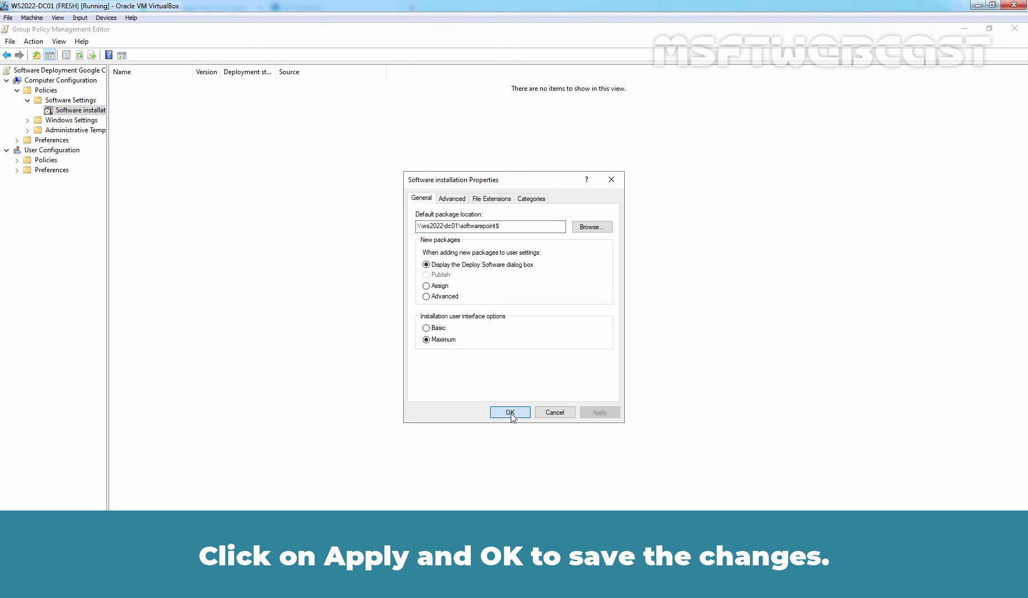
{"action": "left_click", "coordinate": [510, 412]}
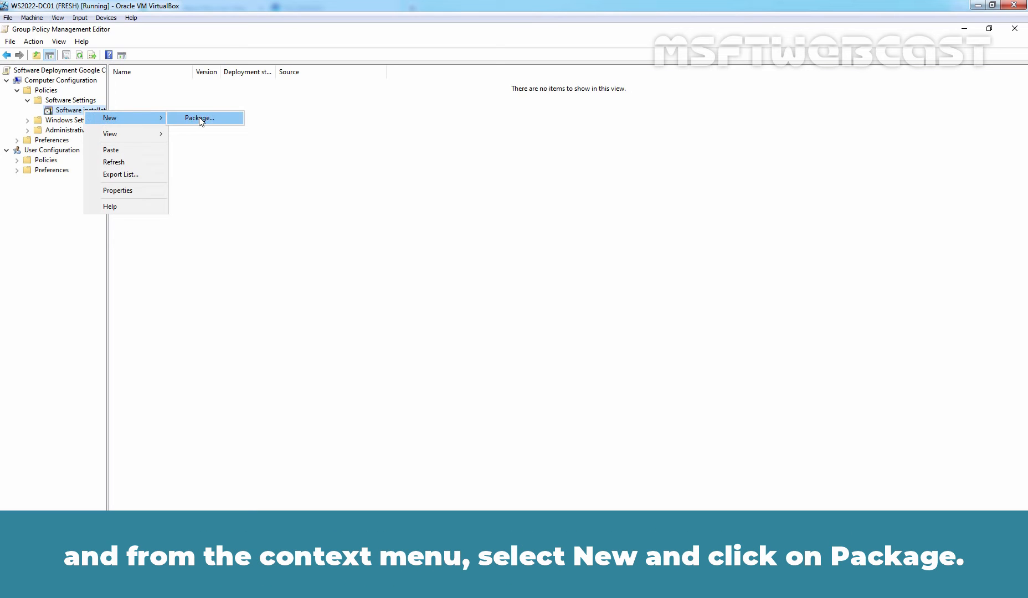
Add a new package, selecting googlechromestandaloneenterprise64 from the softwarepoint$ share.
{"action": "left_click", "coordinate": [200, 118]}
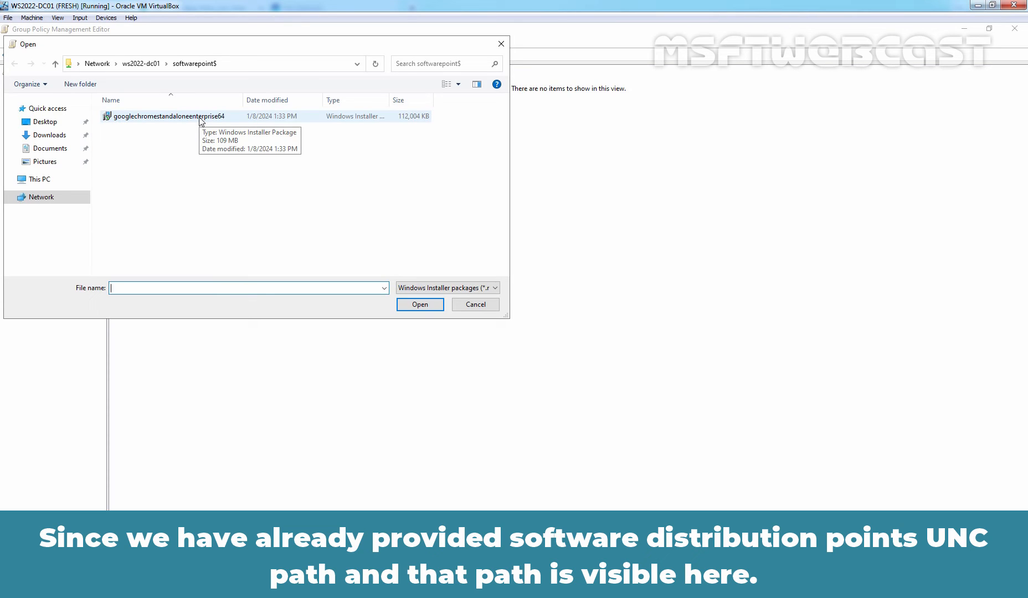
{"action": "mouse_move", "coordinate": [256, 81]}
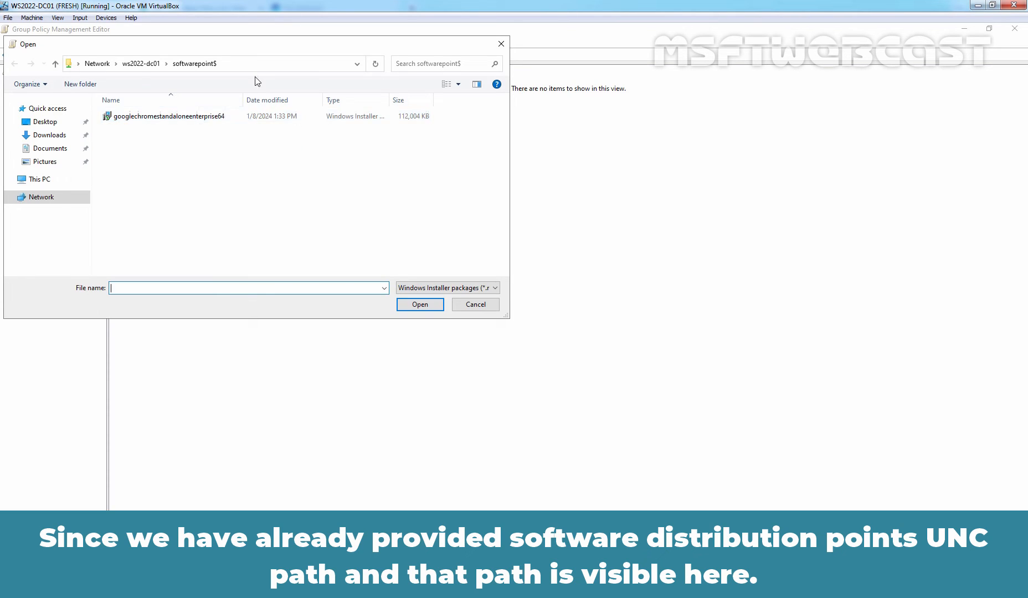
{"action": "left_click", "coordinate": [198, 63]}
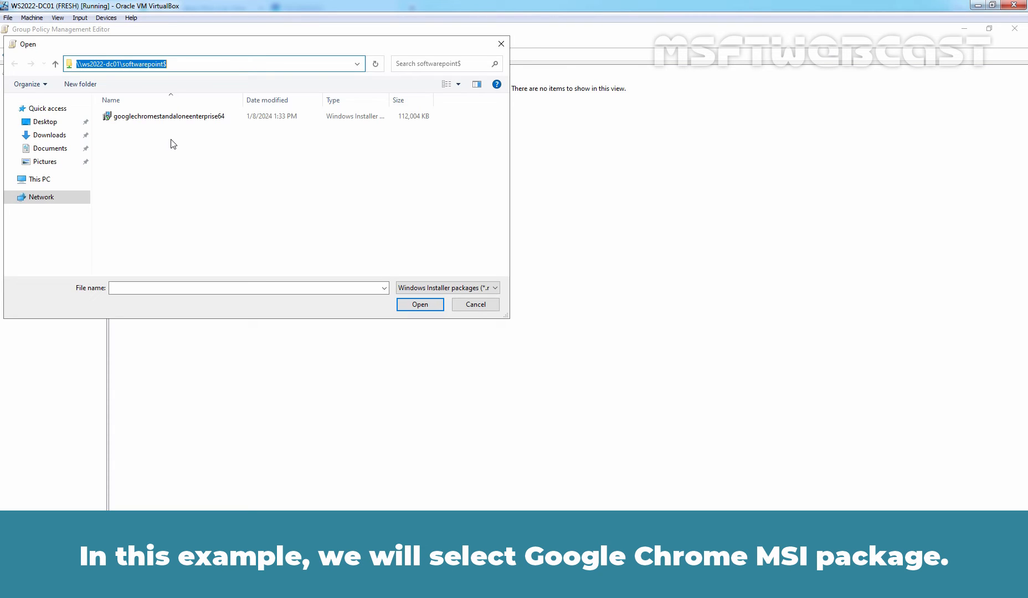
{"action": "left_click", "coordinate": [167, 116]}
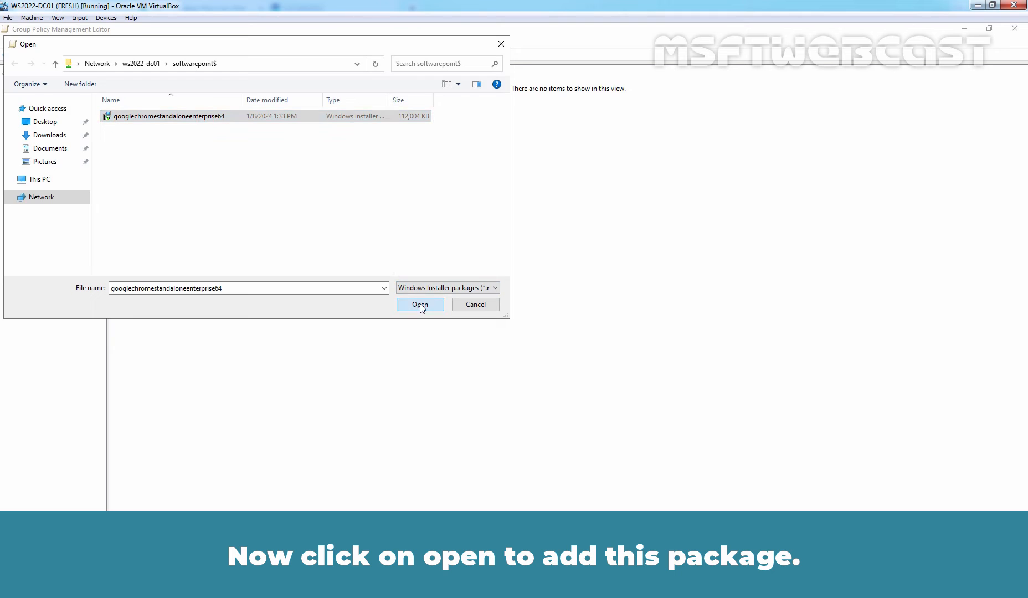
{"action": "left_click", "coordinate": [420, 305]}
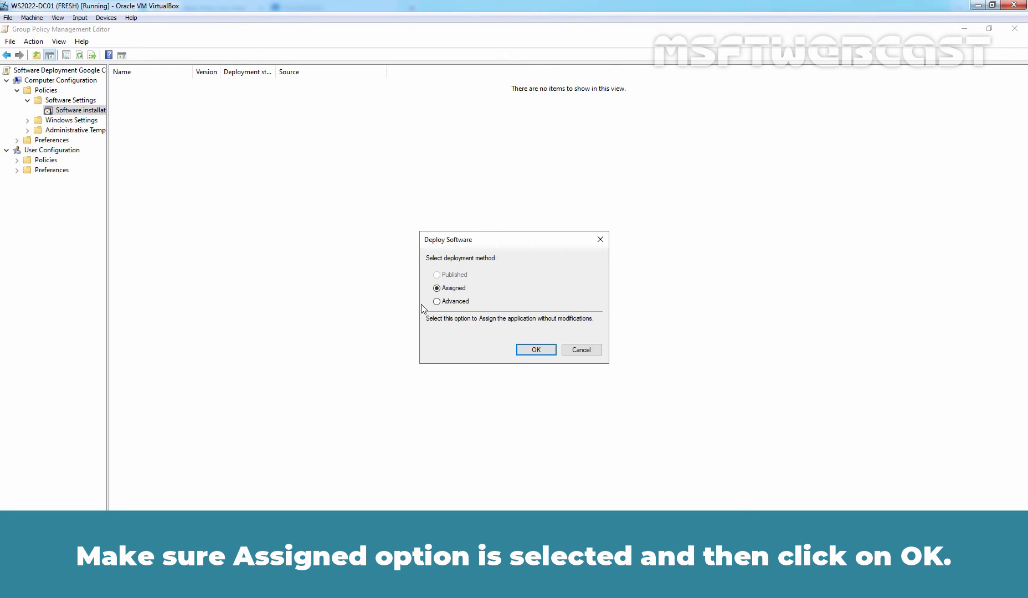
Confirm Assigned deployment so Google Chrome 69.244 appears under Software installation.
{"action": "left_click", "coordinate": [535, 350]}
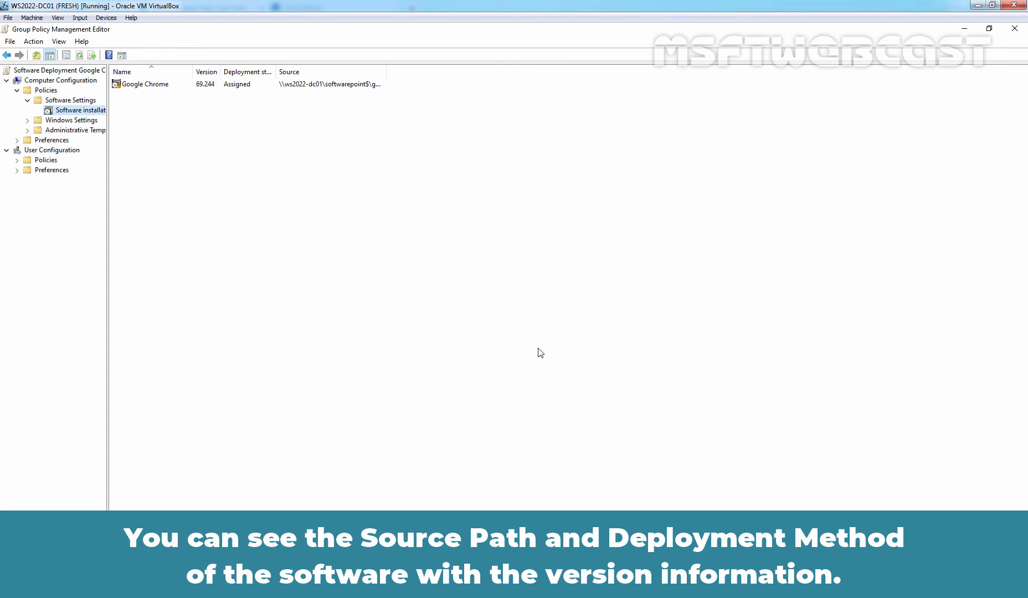
Tick 'Uninstall this application when it falls out of scope' on Chrome's Deployment tab and close the editor.
{"action": "left_click", "coordinate": [144, 84]}
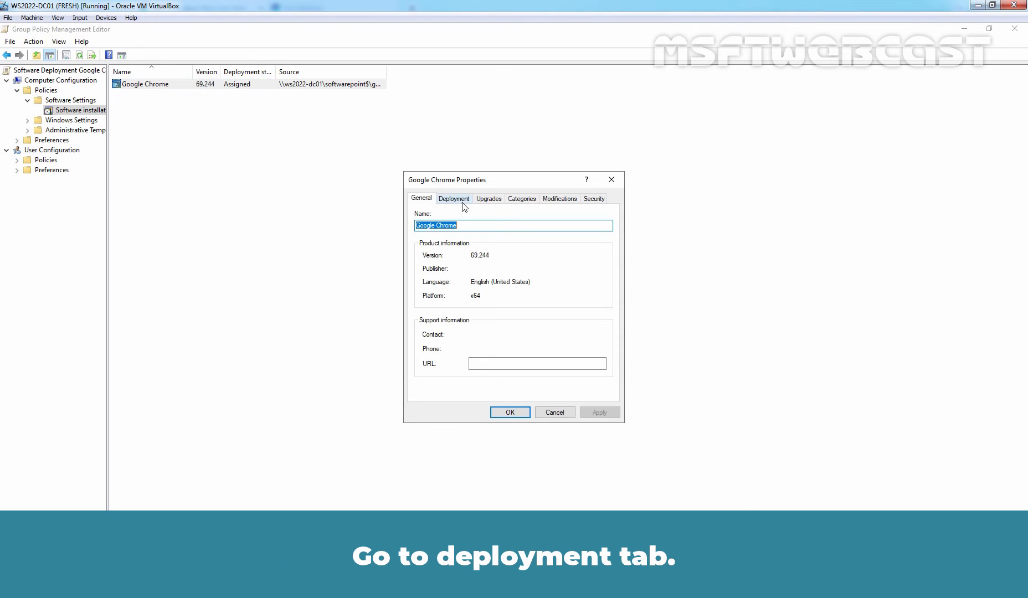
{"action": "left_click", "coordinate": [454, 199]}
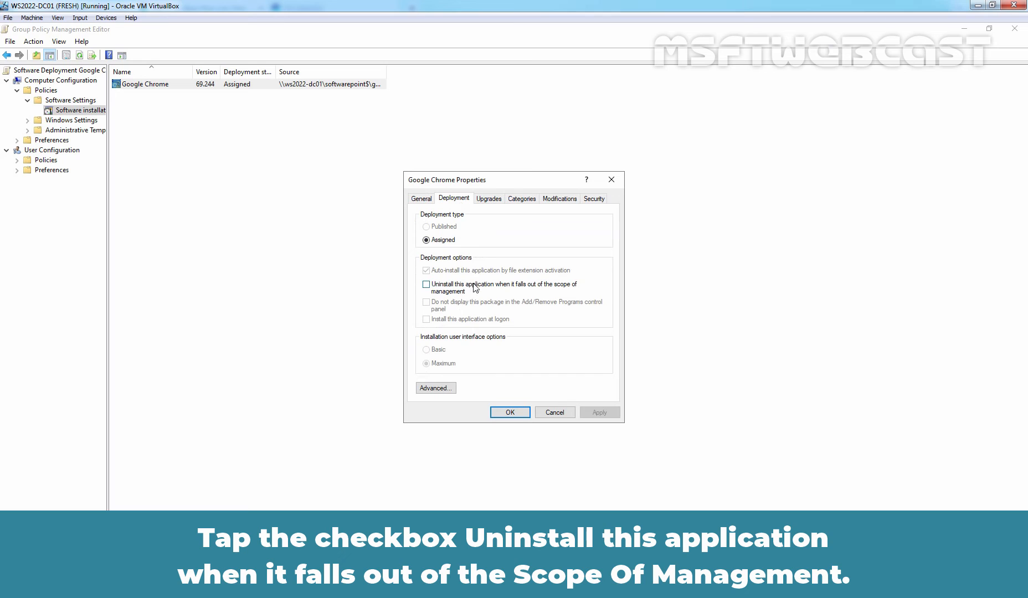
{"action": "left_click", "coordinate": [425, 284]}
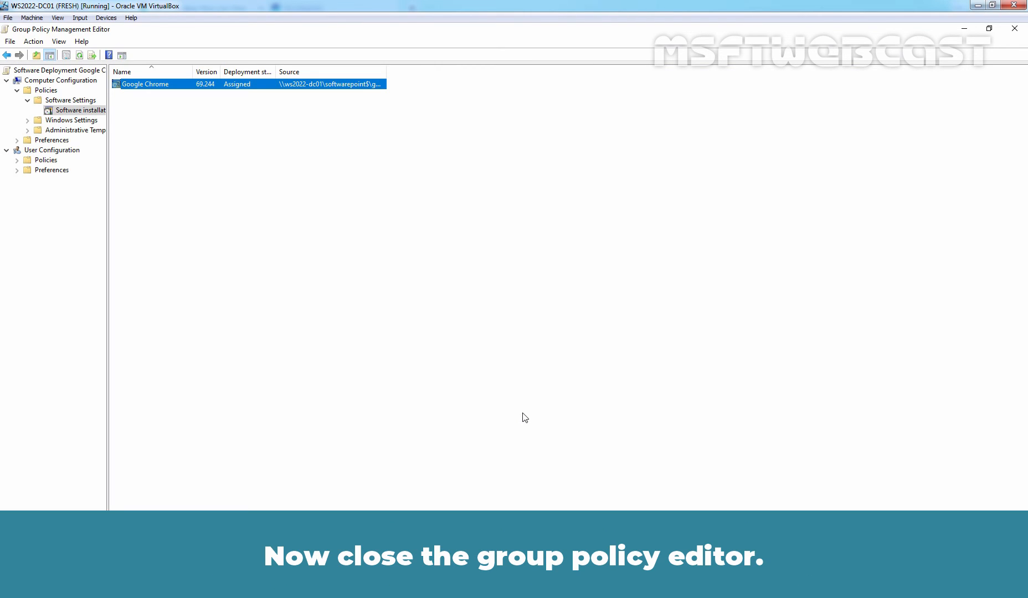
{"action": "left_click", "coordinate": [1014, 29]}
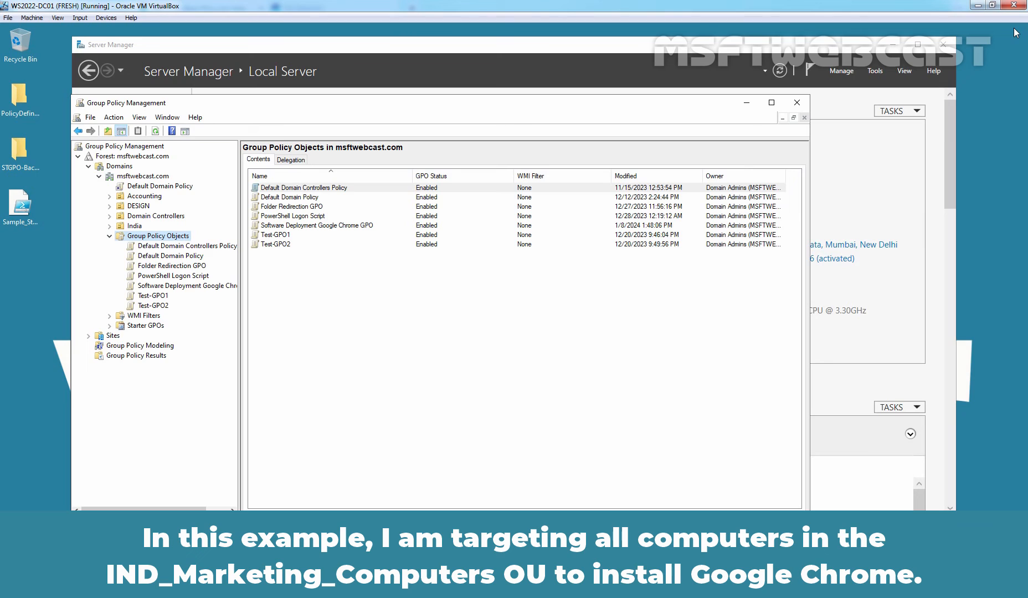
Under India > IND-Marketing, link the existing Software Deployment Google Chrome GPO to IND-Marketing-Computers.
{"action": "left_click", "coordinate": [135, 226]}
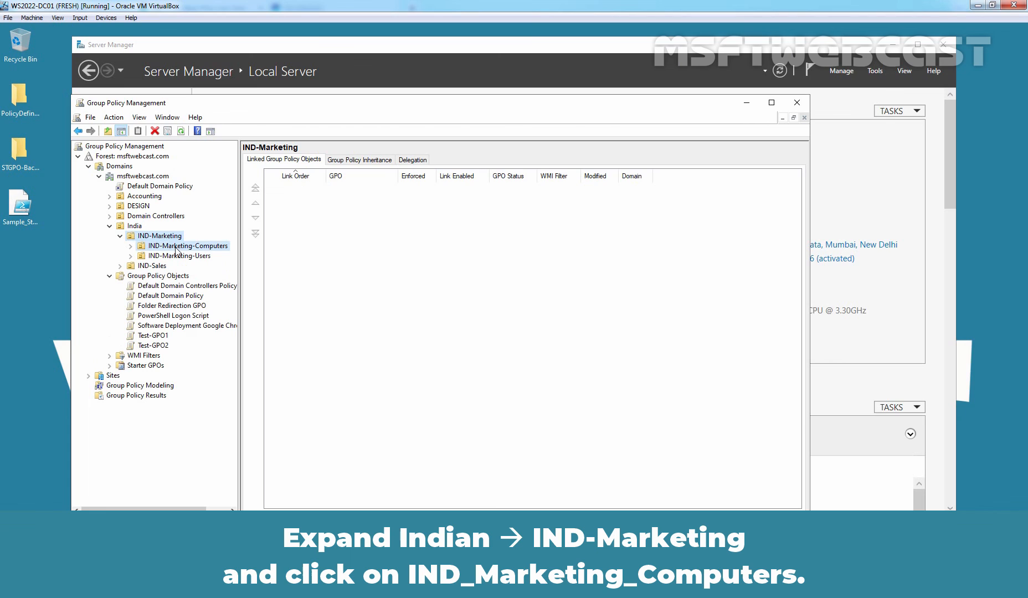
{"action": "left_click", "coordinate": [188, 245]}
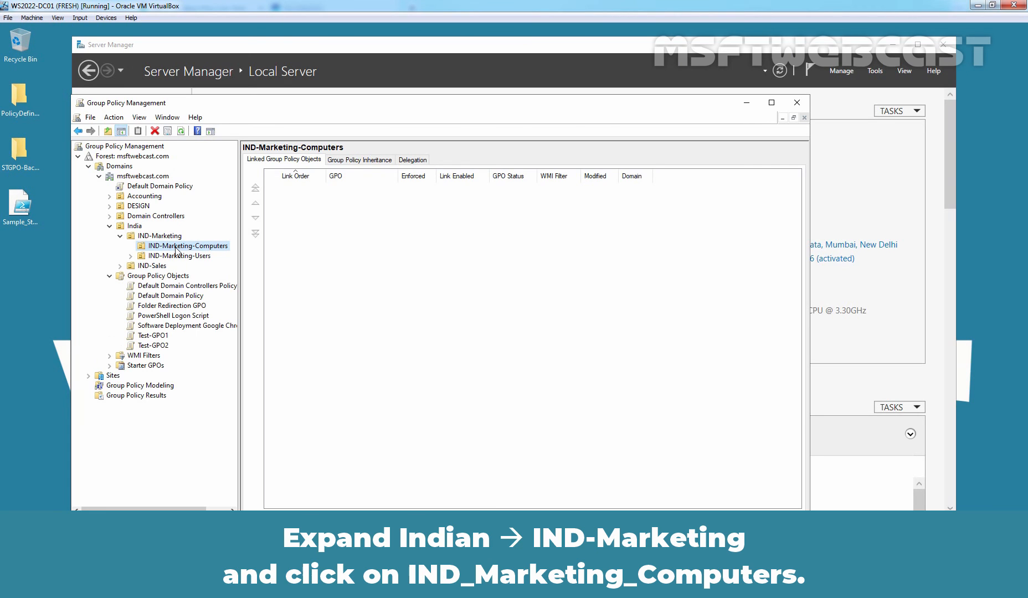
{"action": "right_click", "coordinate": [188, 245]}
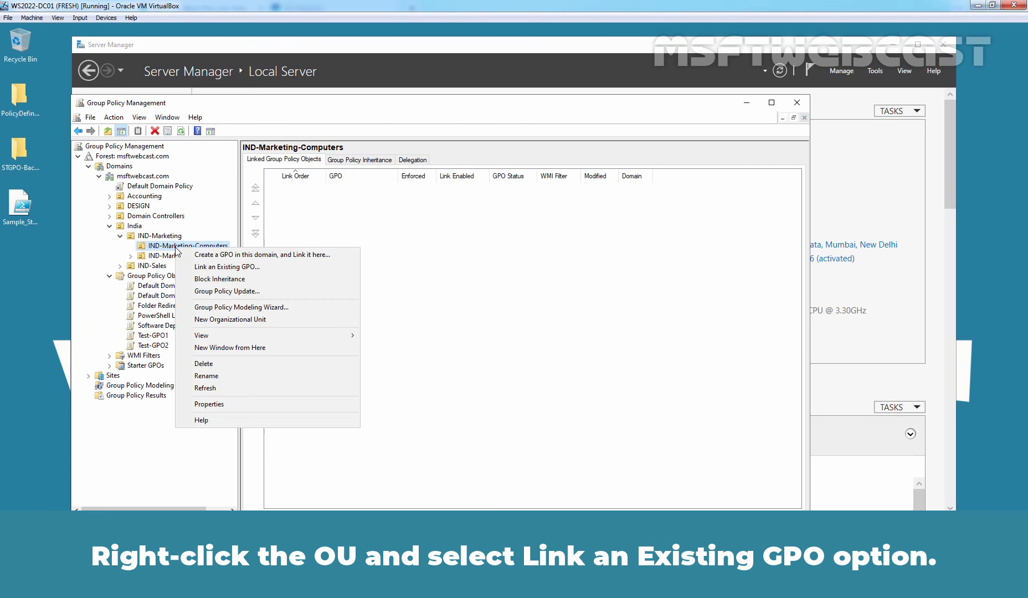
{"action": "mouse_move", "coordinate": [227, 267]}
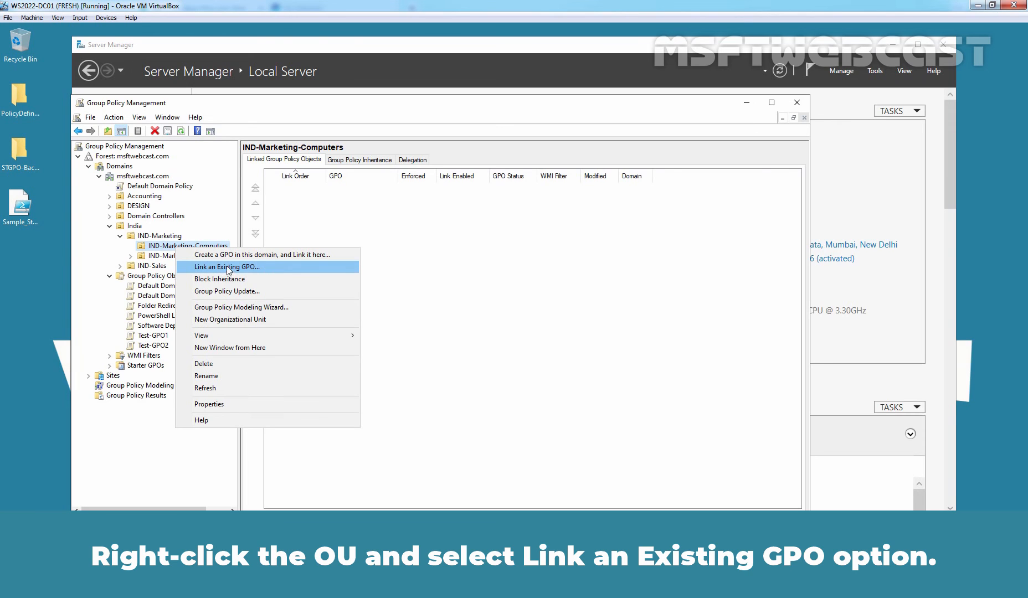
{"action": "left_click", "coordinate": [227, 266]}
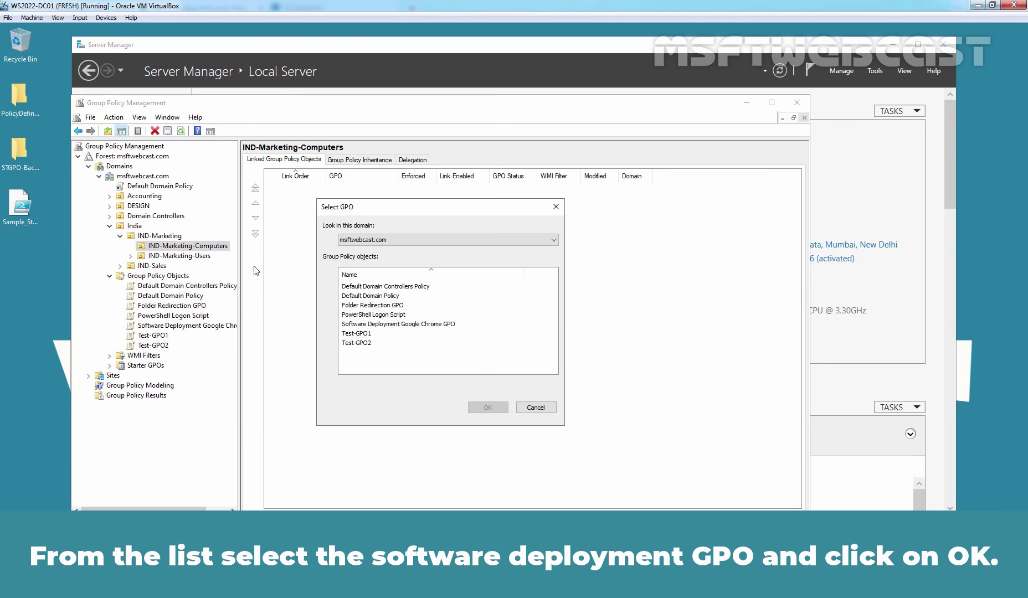
{"action": "mouse_move", "coordinate": [325, 302]}
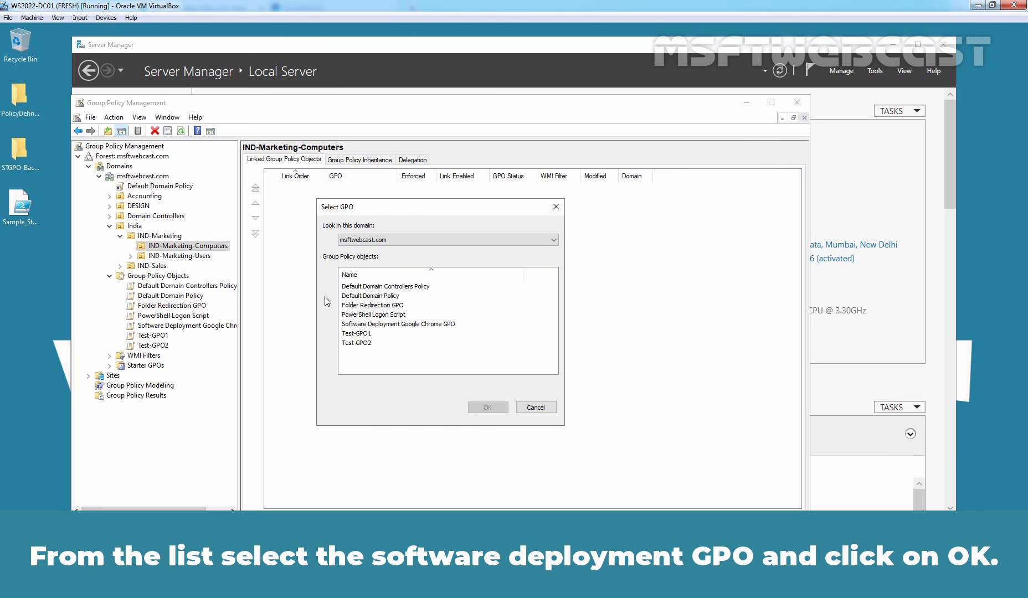
{"action": "left_click", "coordinate": [486, 408]}
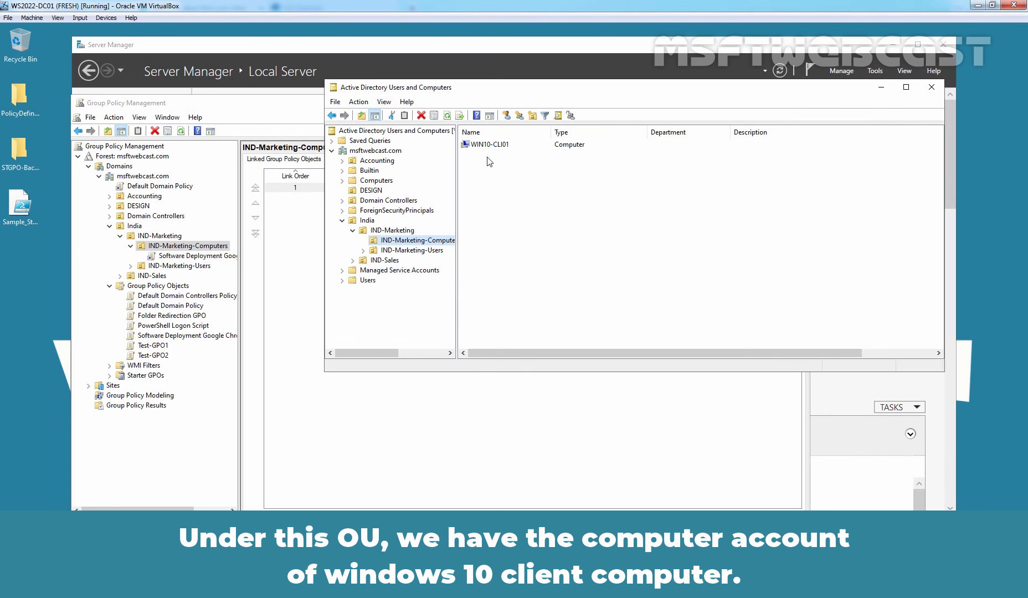
{"action": "mouse_move", "coordinate": [492, 159]}
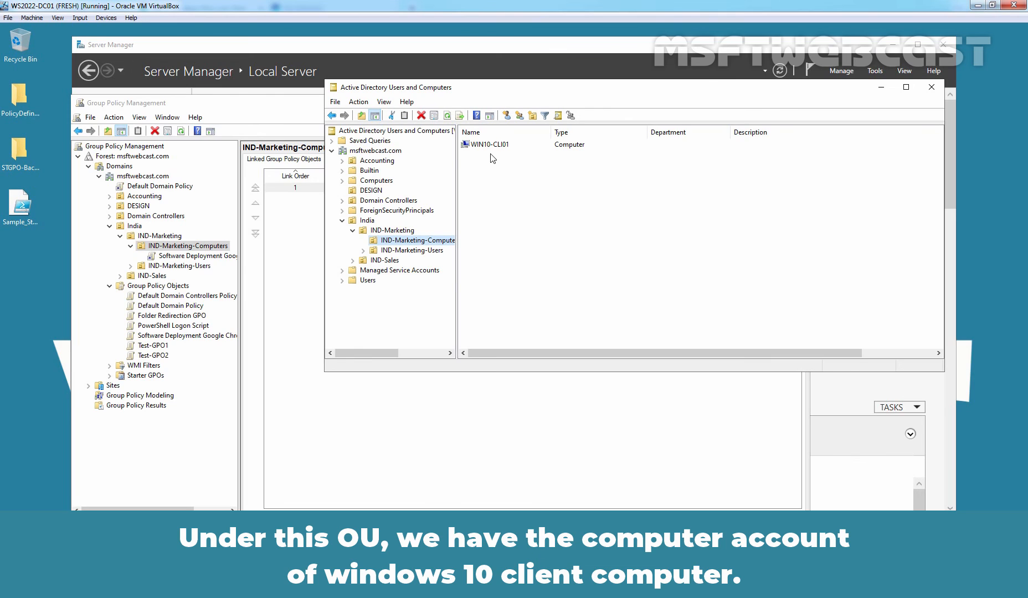
{"action": "mouse_move", "coordinate": [501, 142]}
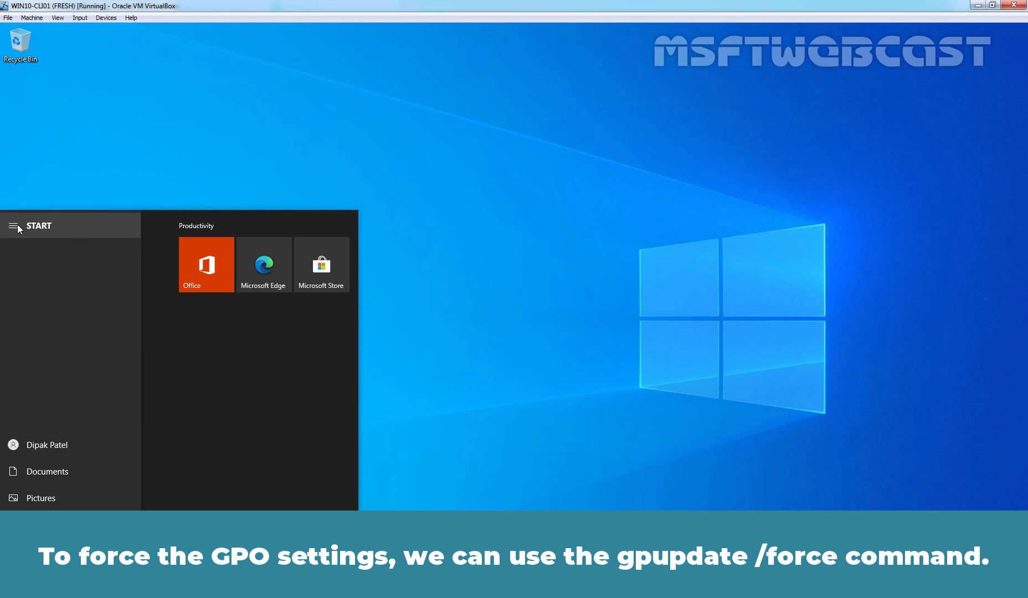
Run gpupdate /force in cmd on WIN10-CLI01, answer Y to restart and dismiss the sign-out notice.
{"action": "left_click", "coordinate": [14, 226]}
{"action": "type", "text": "cmd"}
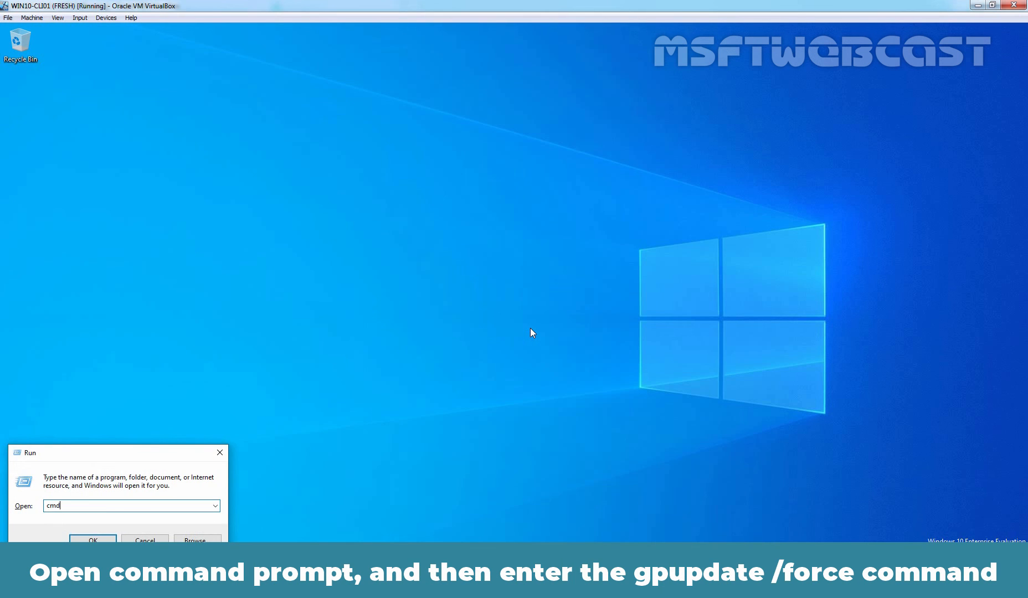
{"action": "left_click", "coordinate": [92, 539]}
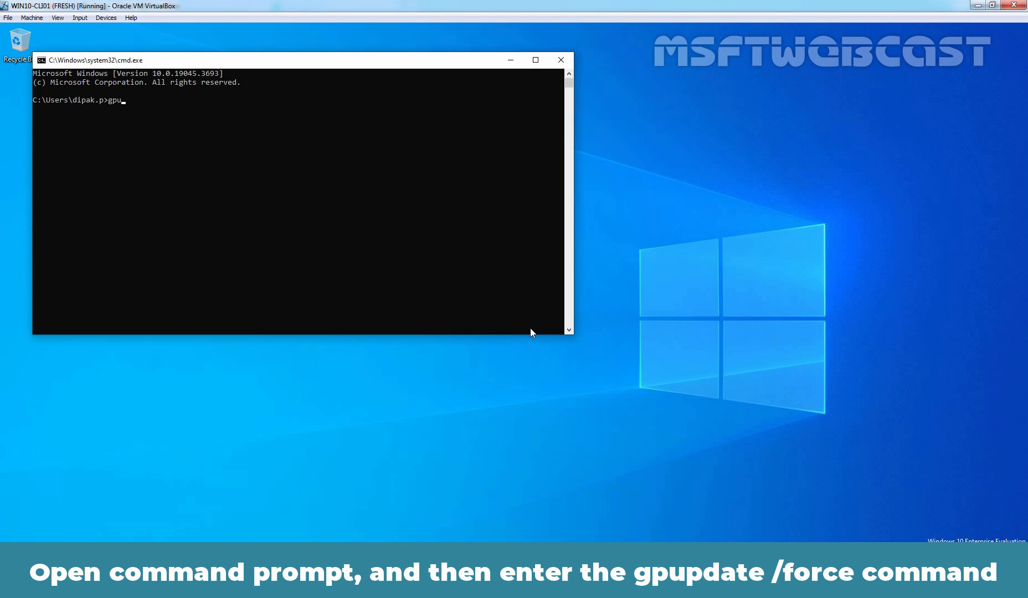
{"action": "type", "text": "pdate /"}
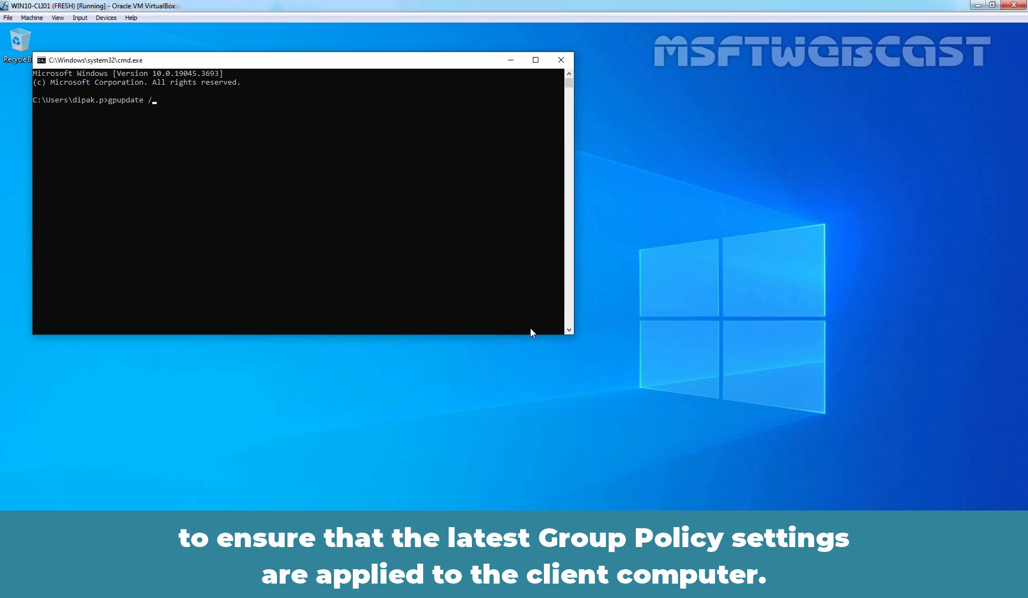
{"action": "type", "text": "force"}
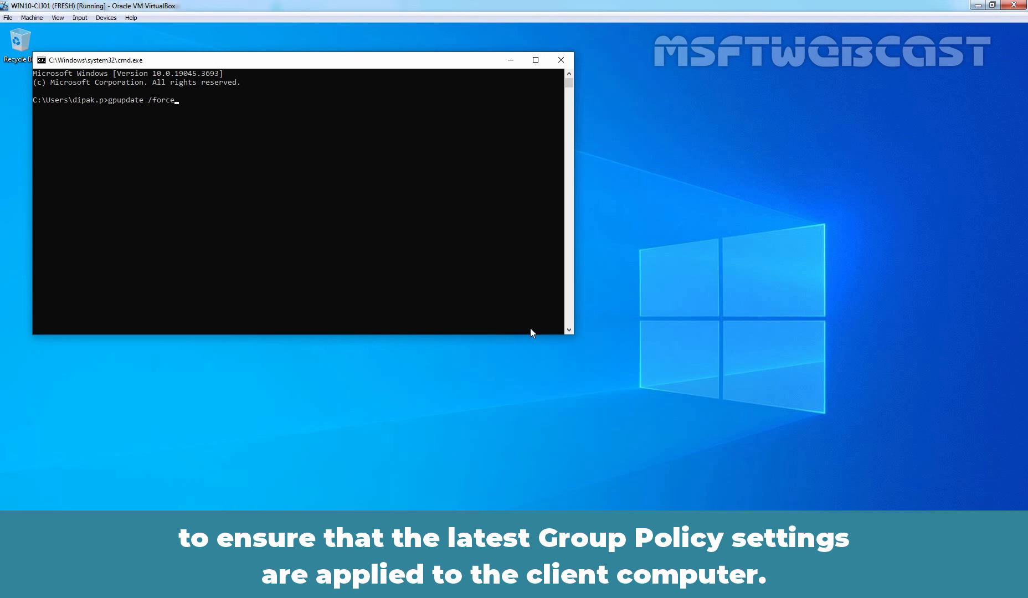
{"action": "key", "text": "Return"}
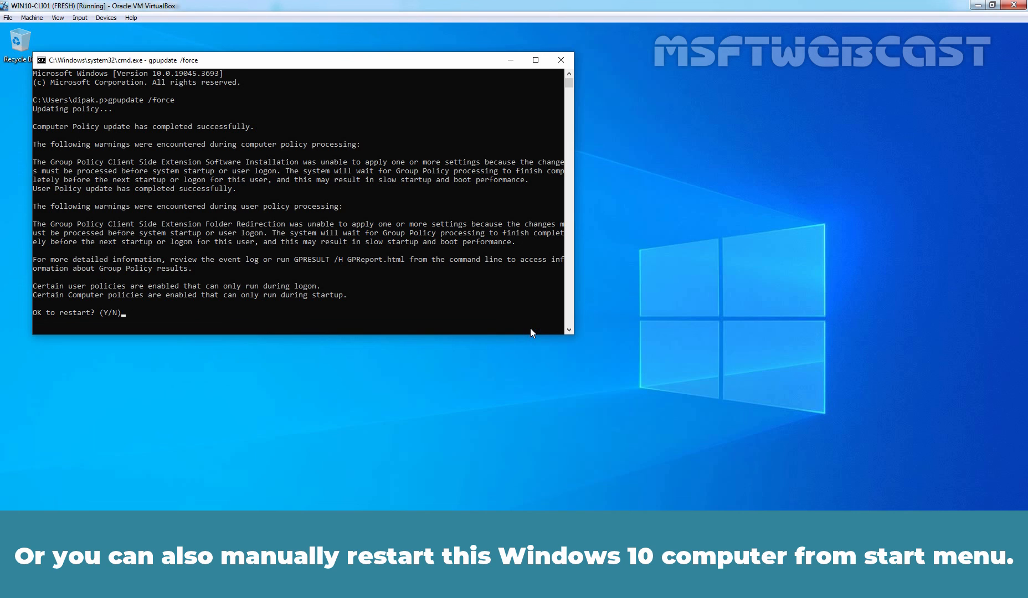
{"action": "type", "text": "Y"}
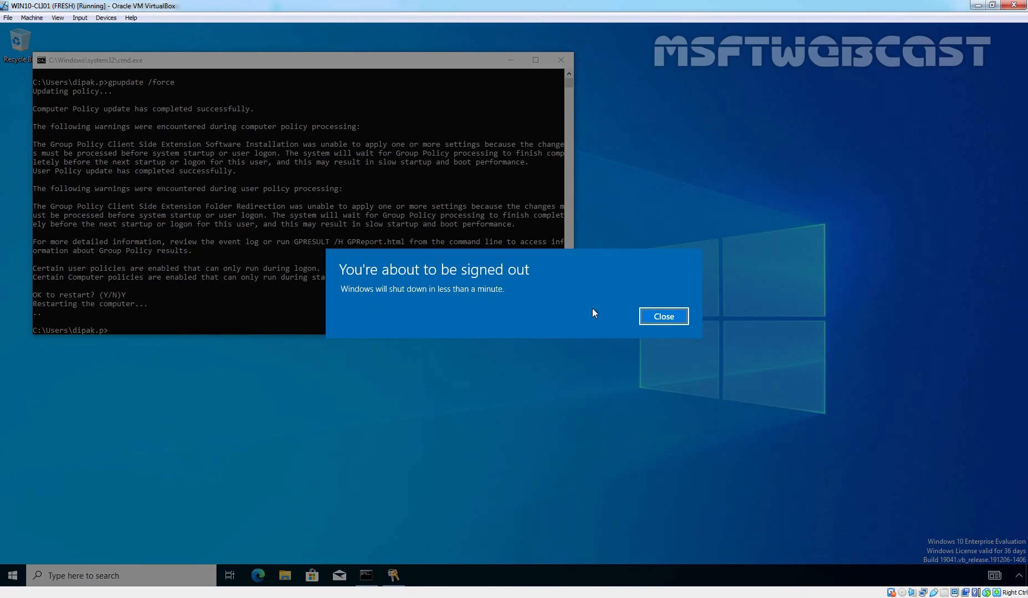
{"action": "left_click", "coordinate": [662, 316]}
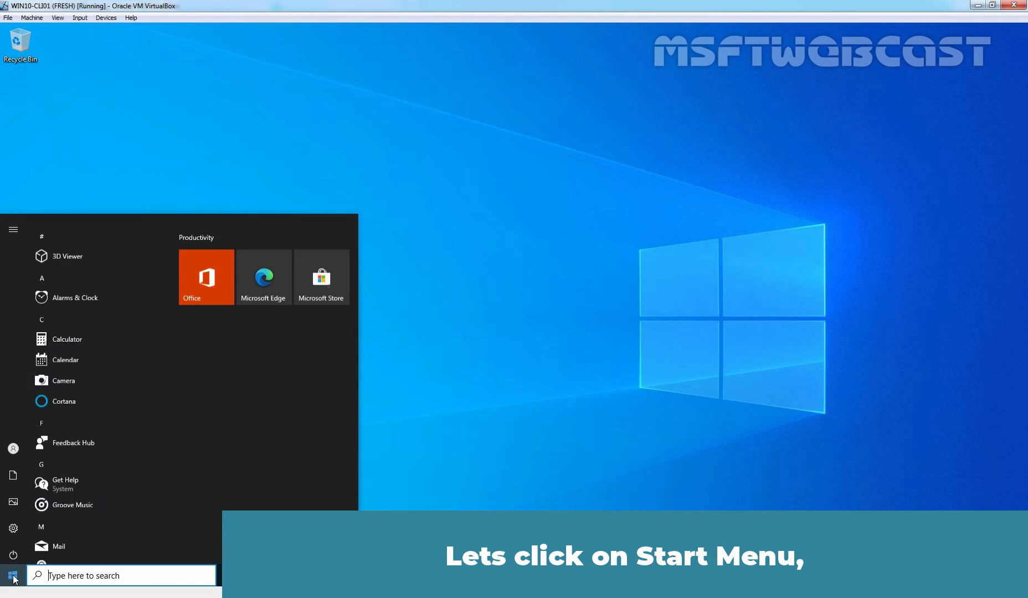
Restart the client from Start > Power and dismiss the information message after signing back in.
{"action": "left_click", "coordinate": [14, 550]}
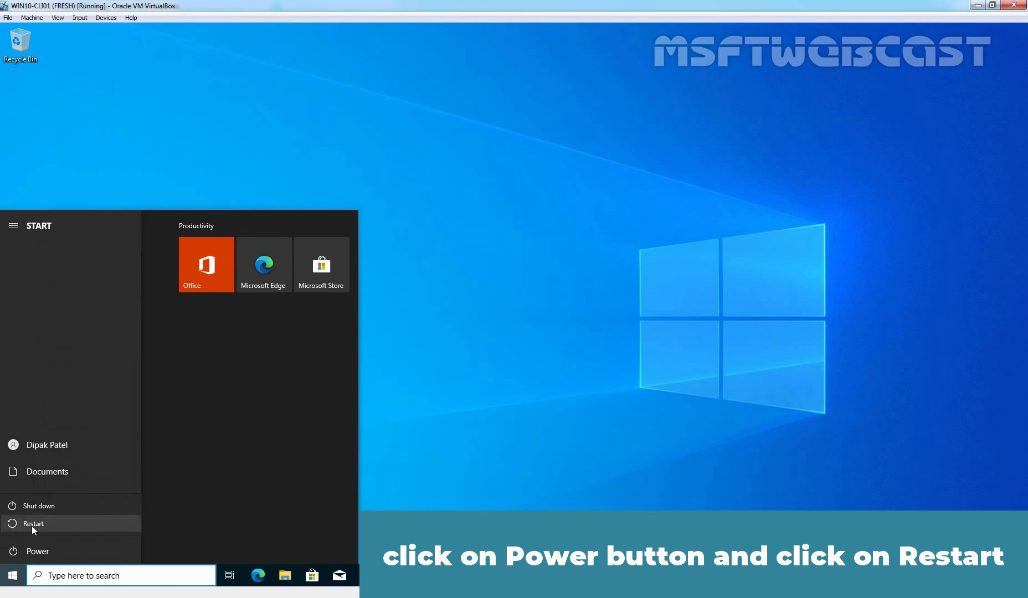
{"action": "left_click", "coordinate": [33, 523]}
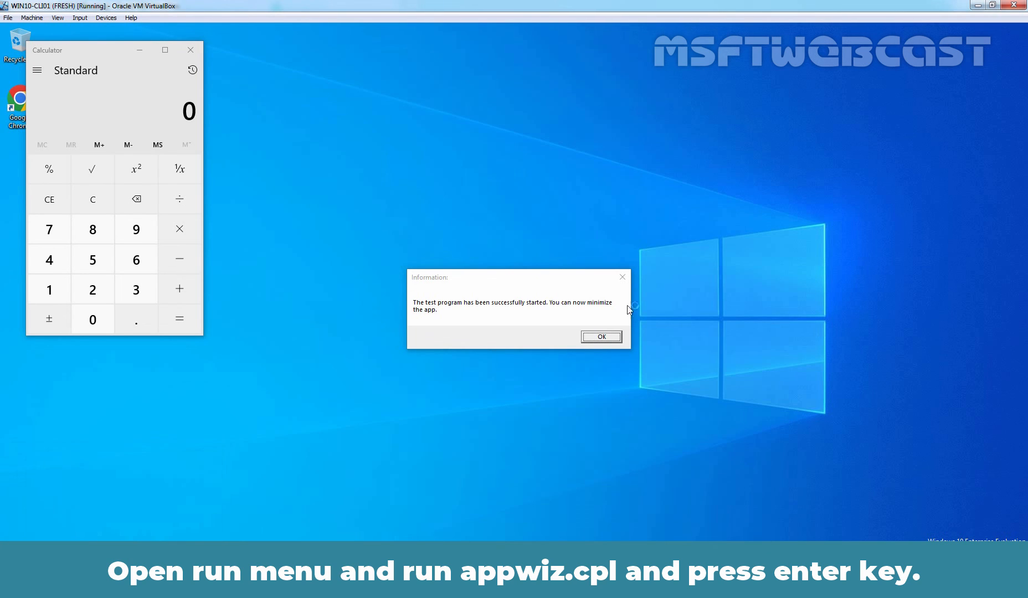
{"action": "left_click", "coordinate": [600, 337]}
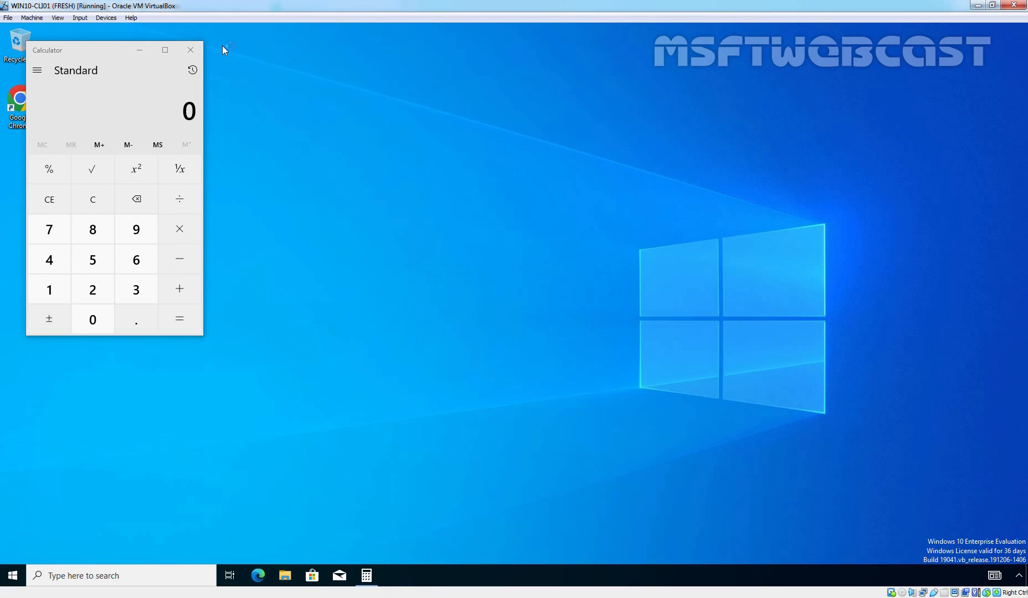